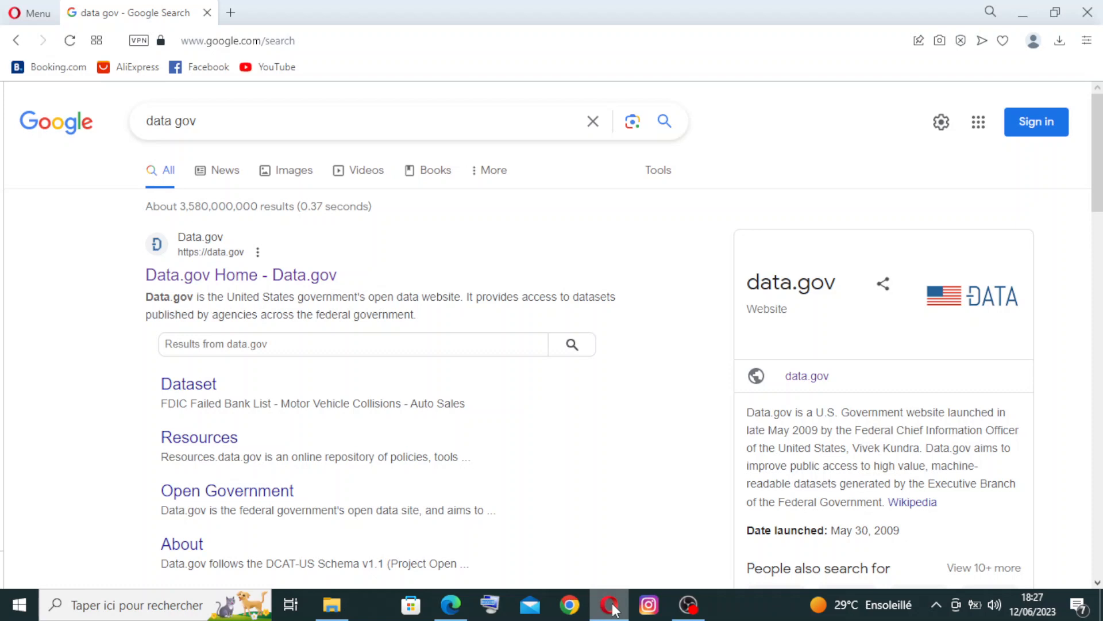
mouse_move(281, 468)
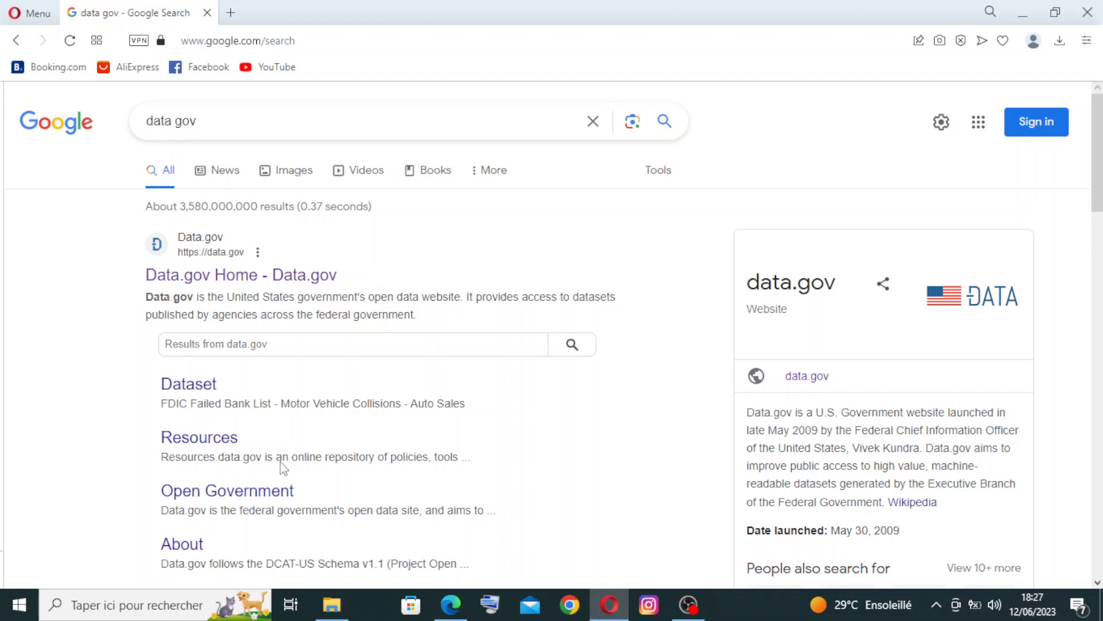
Step: Open the 'Data.gov Home - Data.gov' result from the Google results
click(168, 121)
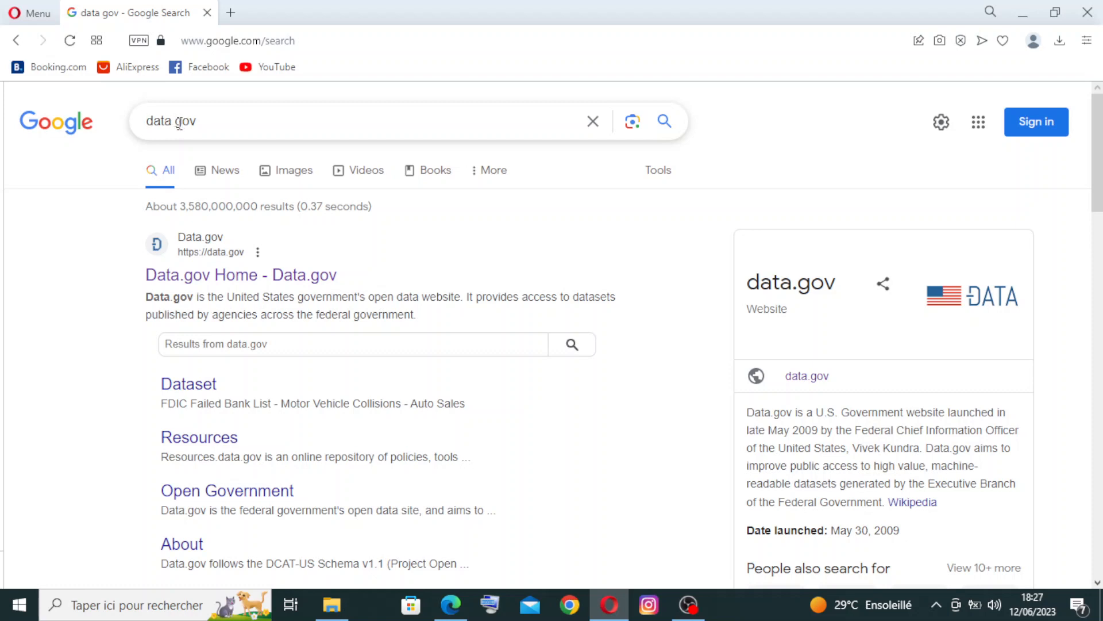
scroll(down, 3)
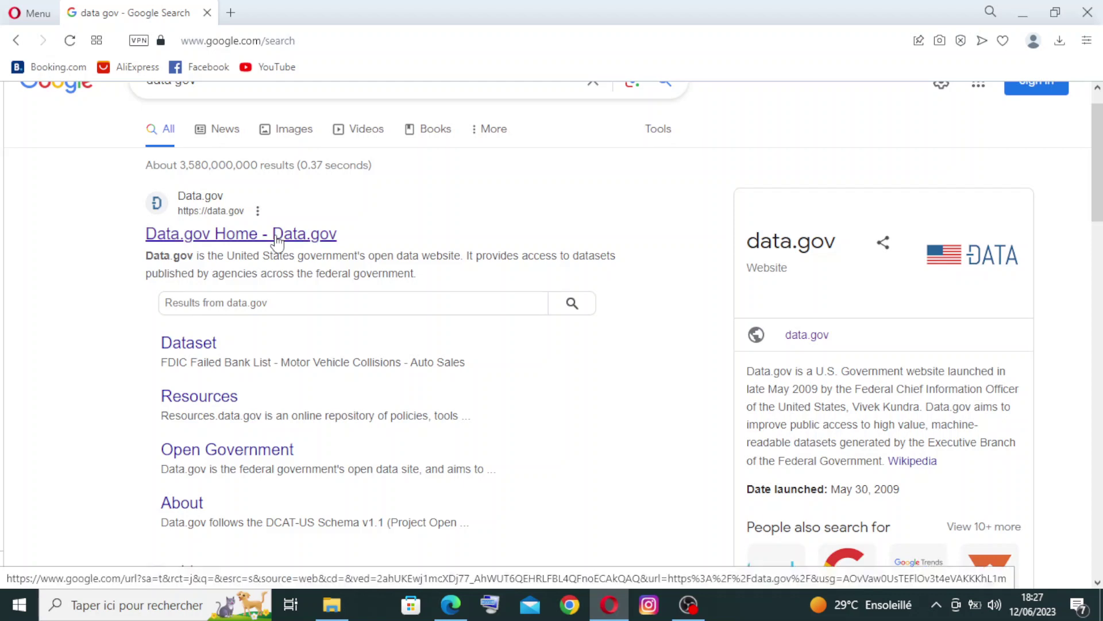
mouse_move(264, 239)
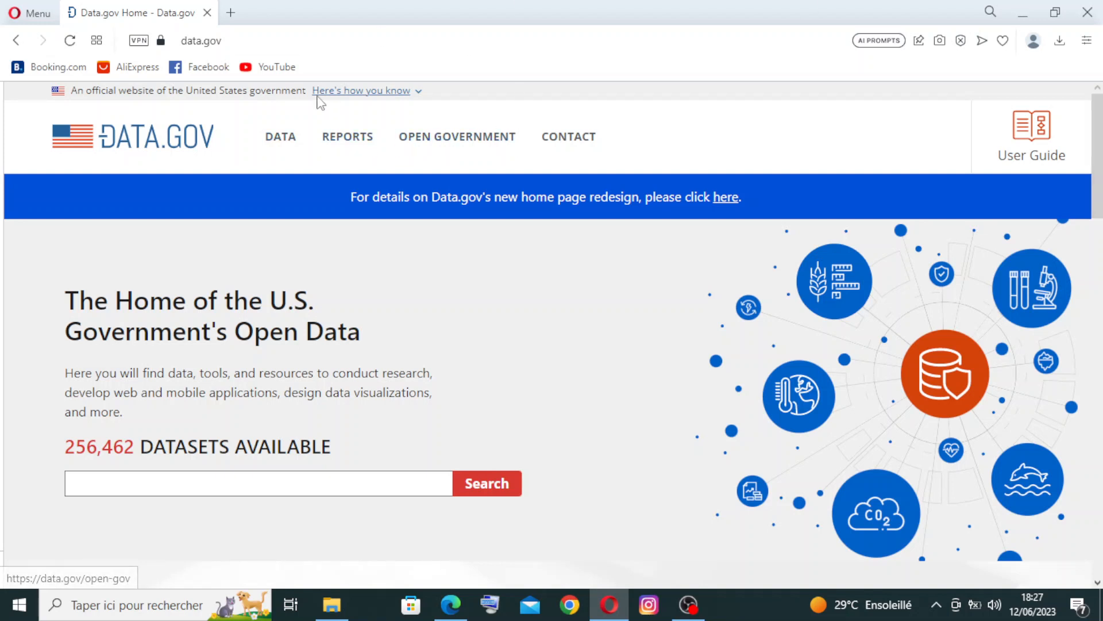
mouse_move(344, 151)
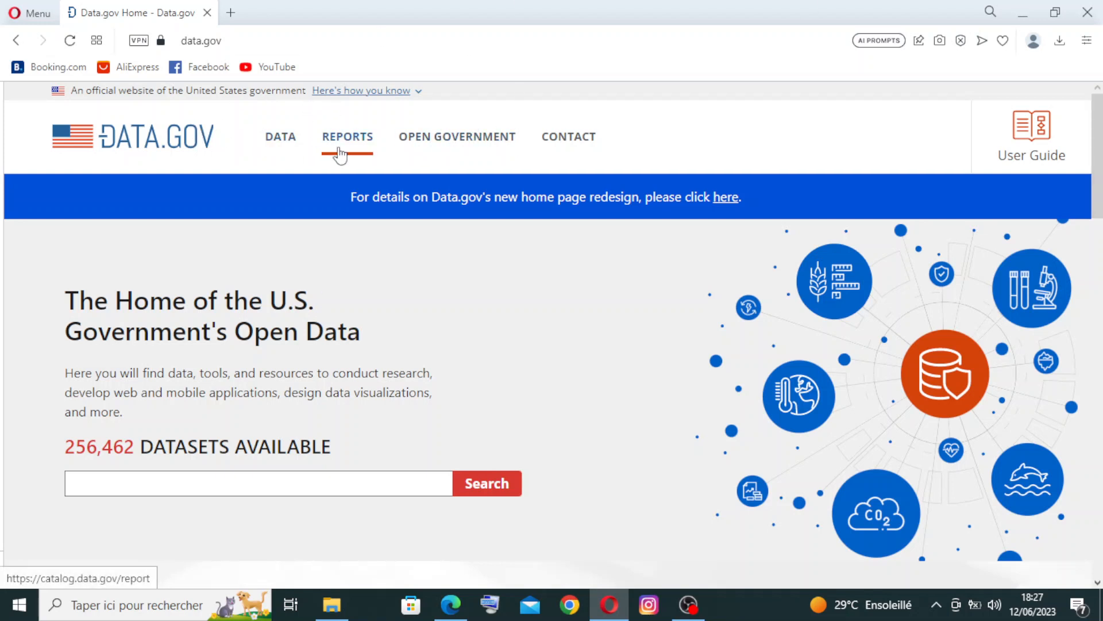
mouse_move(622, 162)
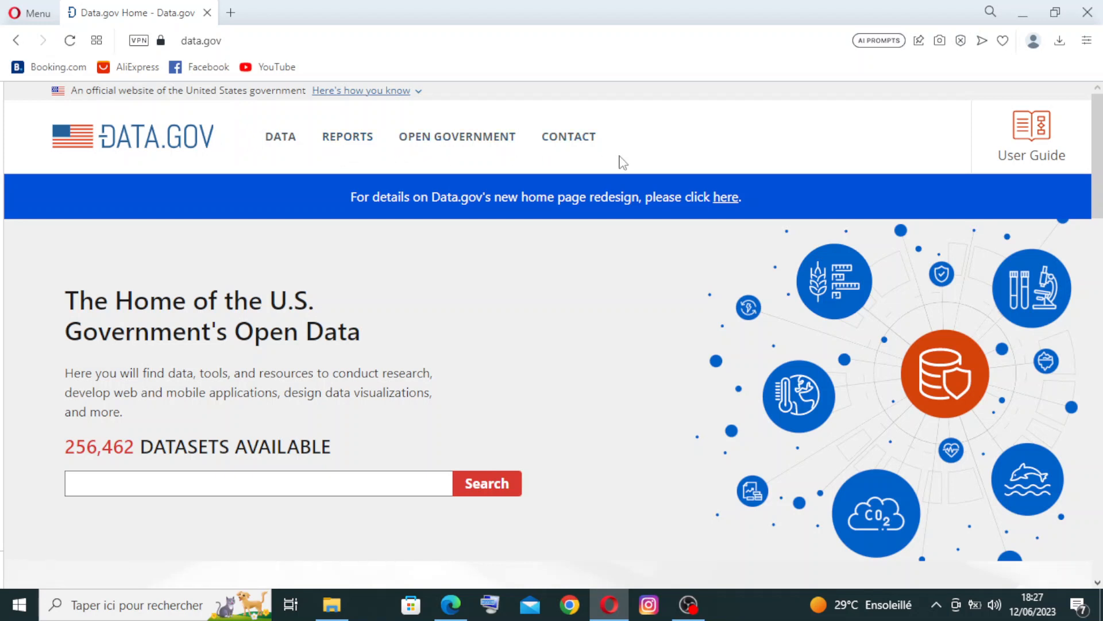
mouse_move(563, 151)
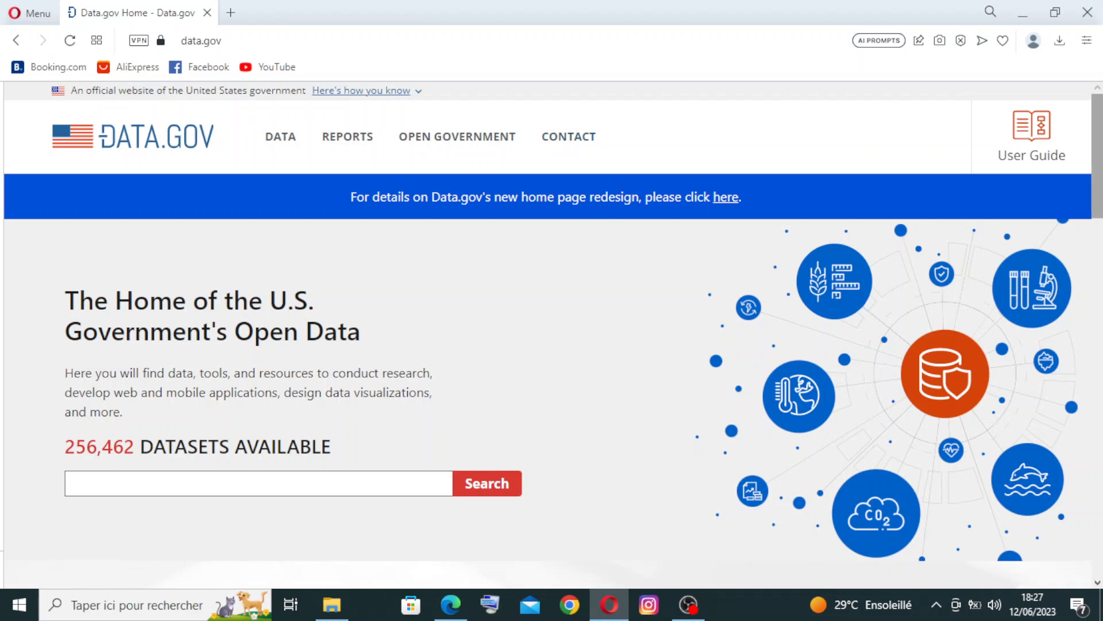
mouse_move(1020, 156)
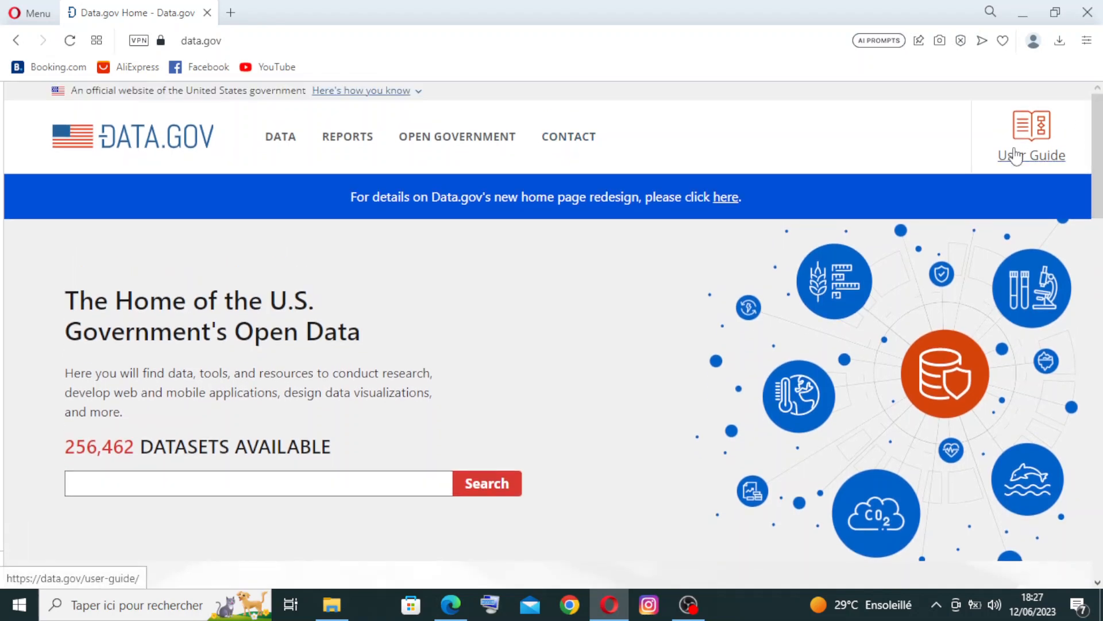
Step: Open the User Guide and read from Background down to Geospatial Datasets
click(1031, 155)
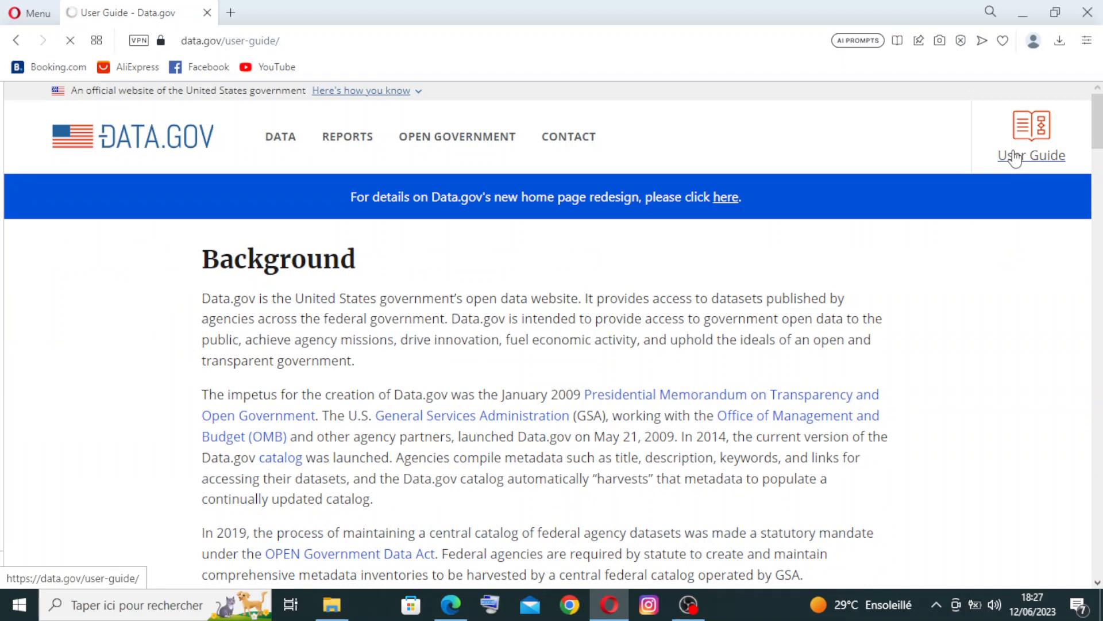
scroll(down, 3)
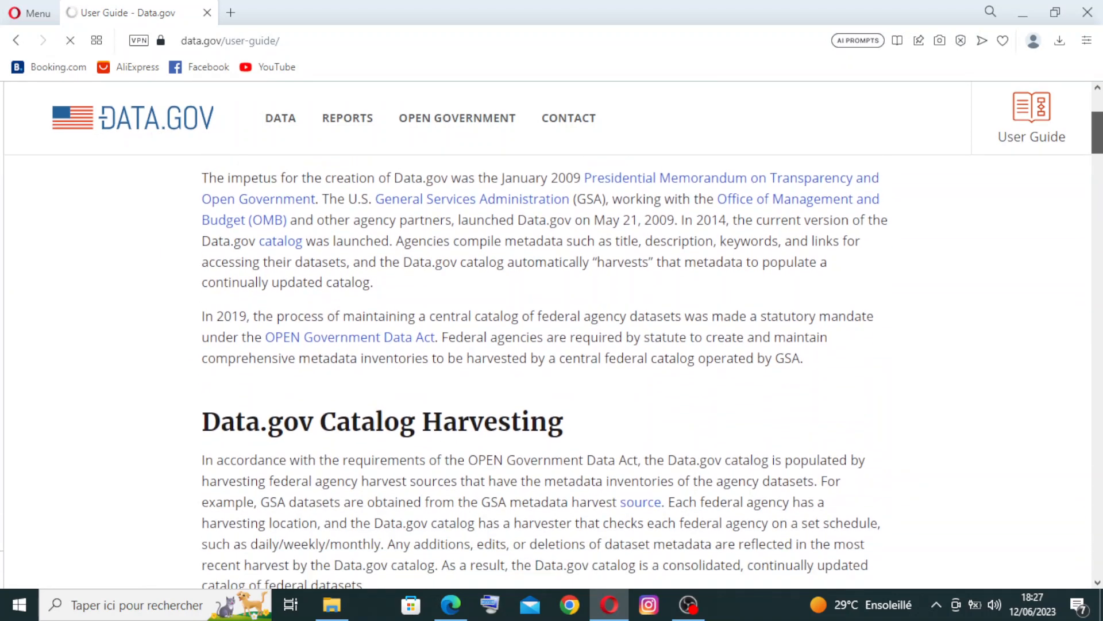
scroll(down, 3)
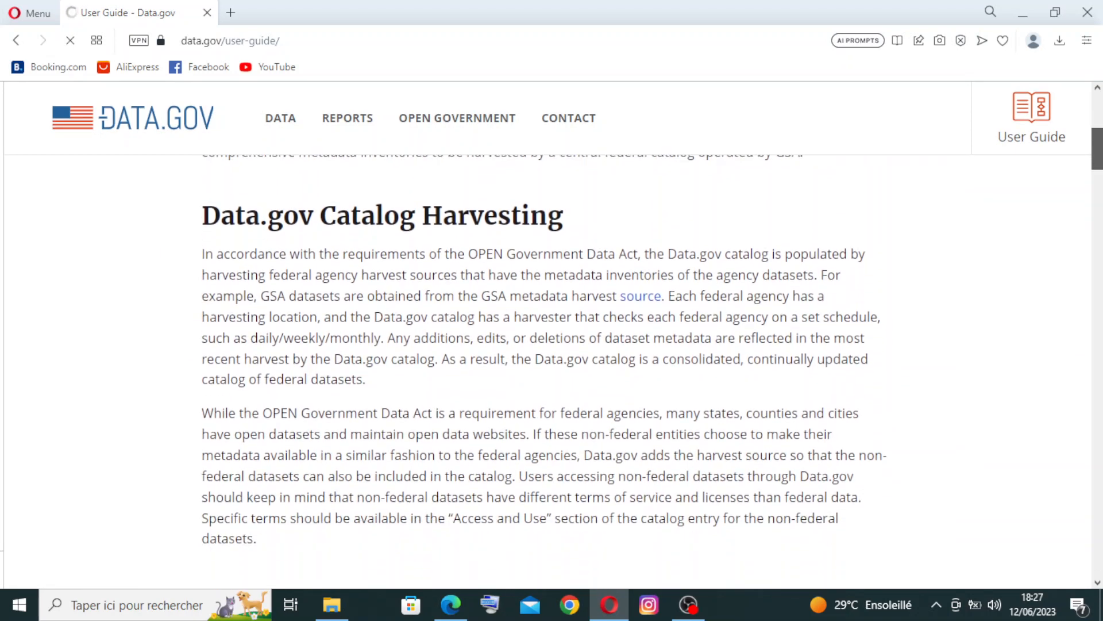
scroll(down, 3)
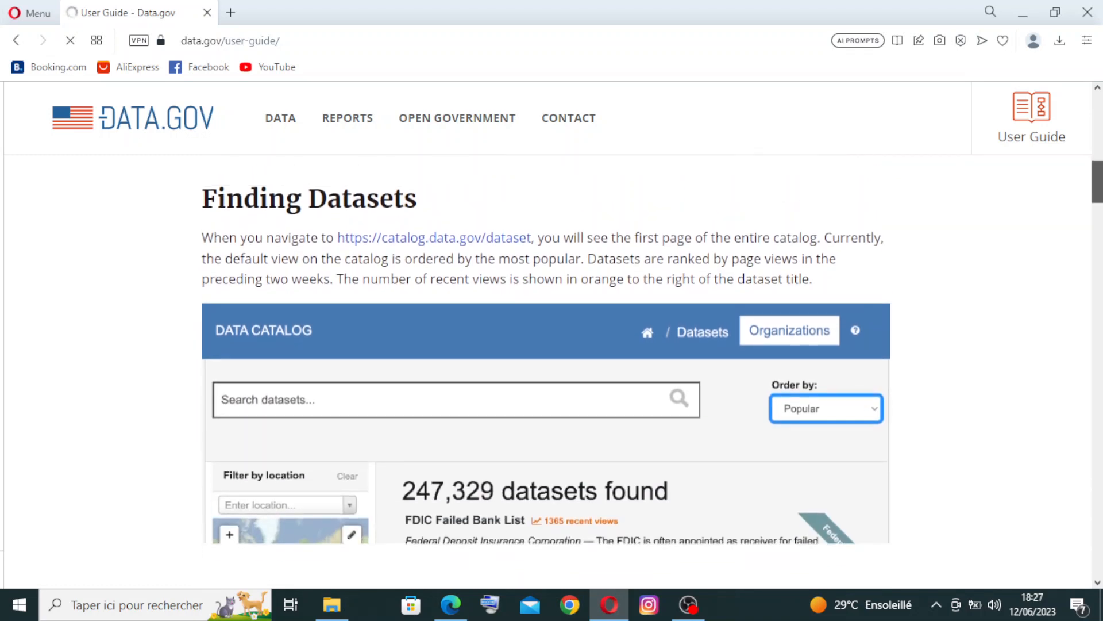
scroll(down, 3)
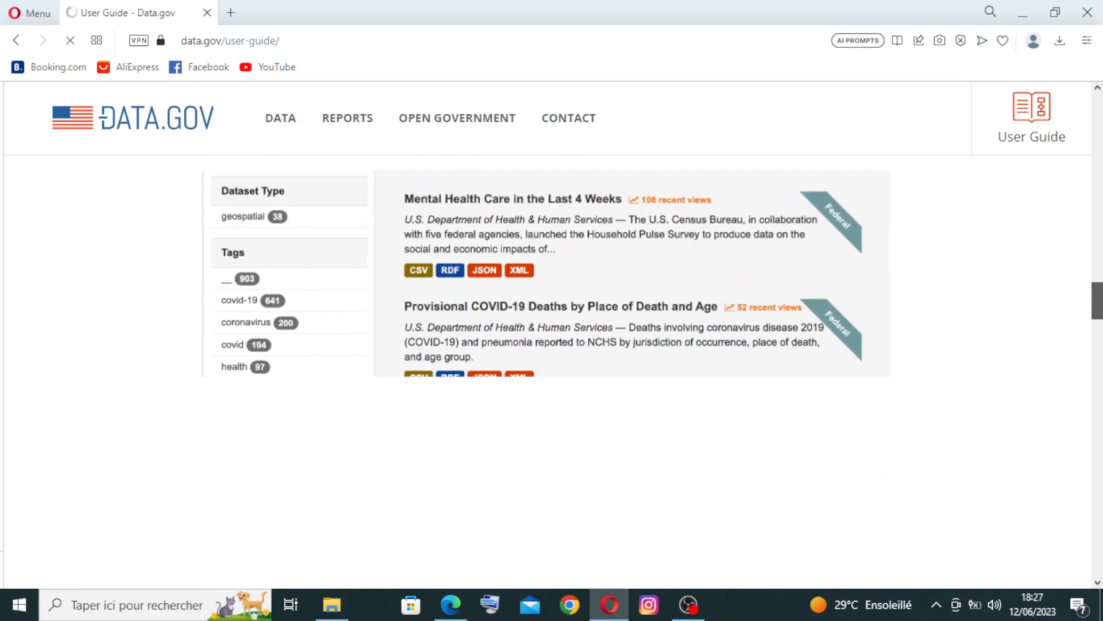
scroll(down, 3)
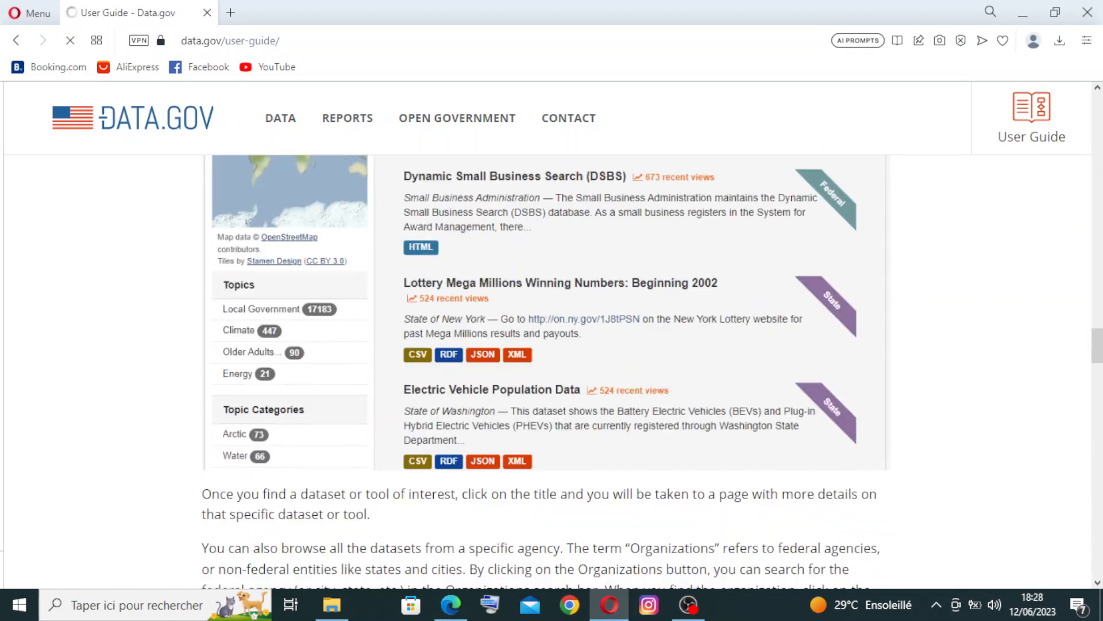
scroll(down, 3)
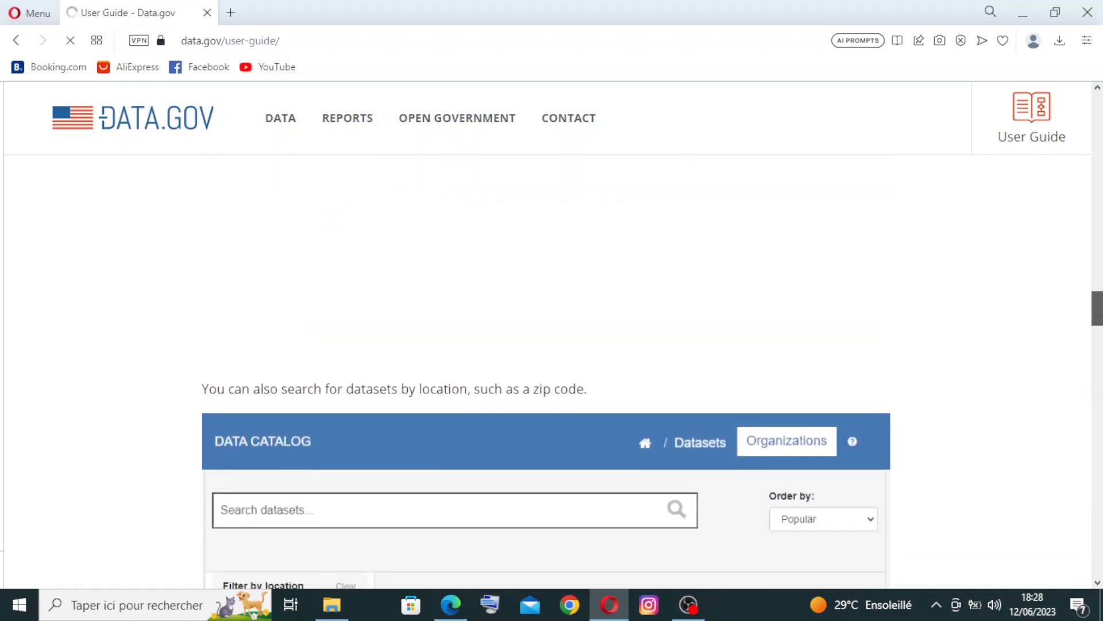
scroll(down, 3)
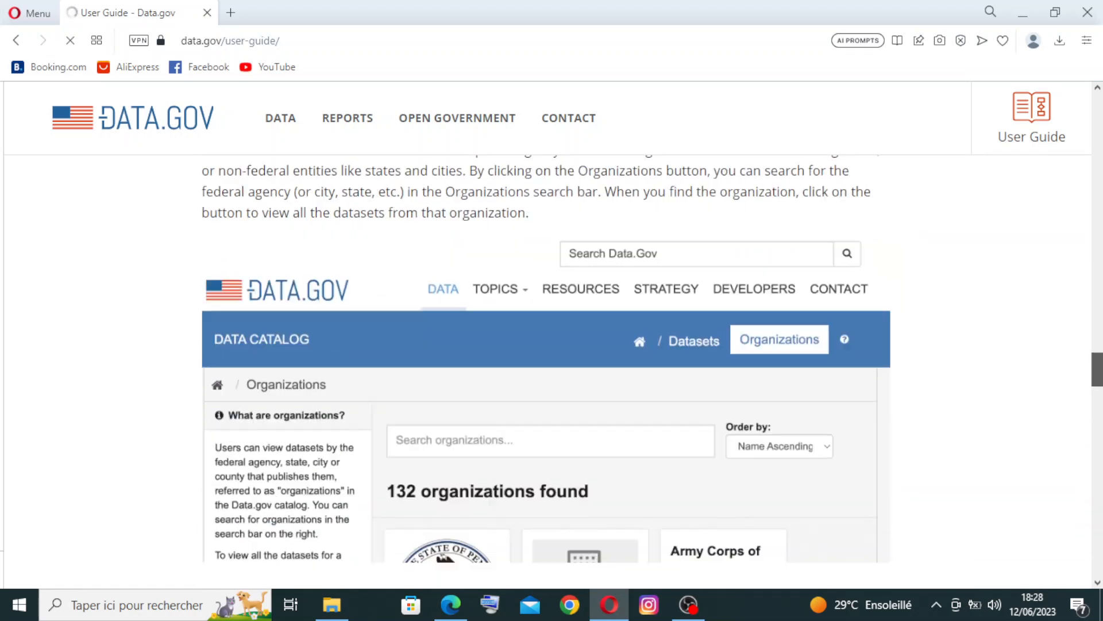
scroll(down, 3)
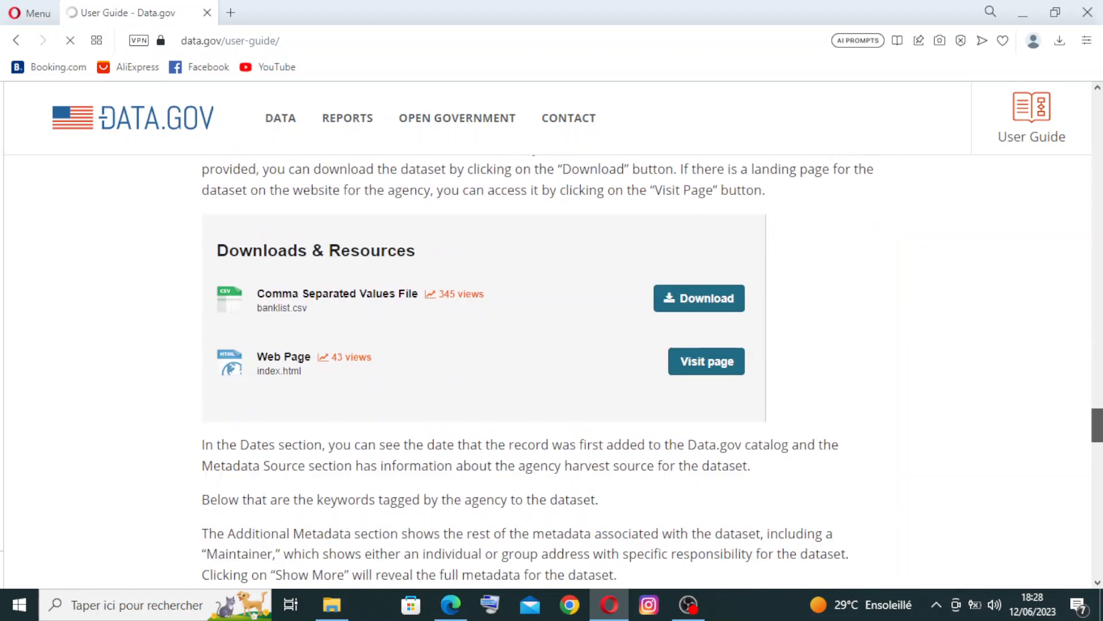
scroll(down, 3)
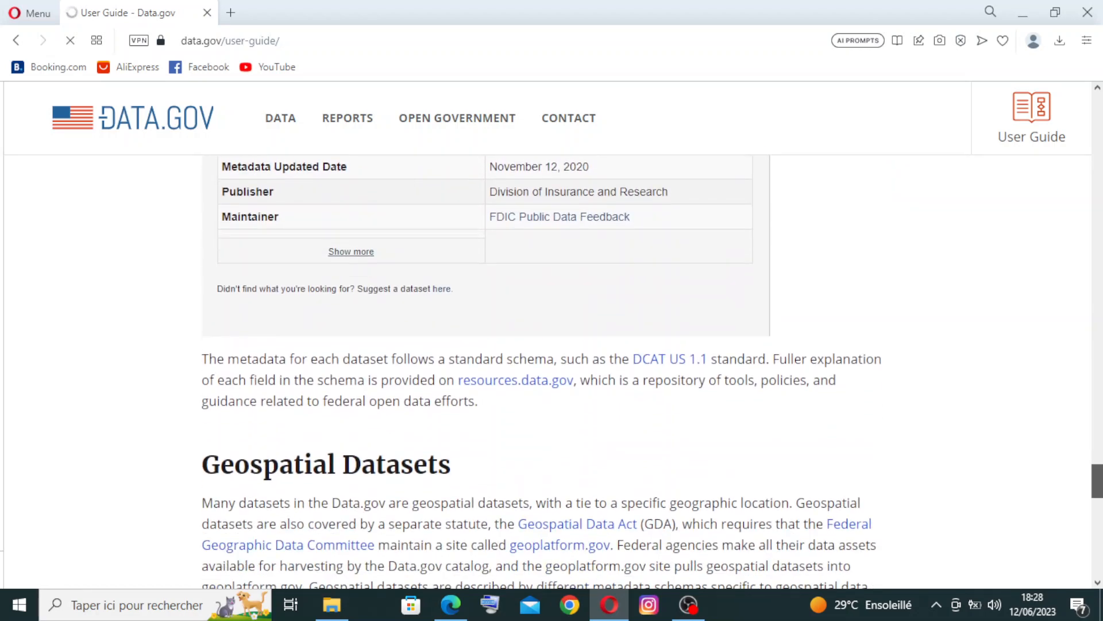
Step: Open find-in-page, read the guide through CKAN API and Contact, then return to the top
key(Ctrl+f)
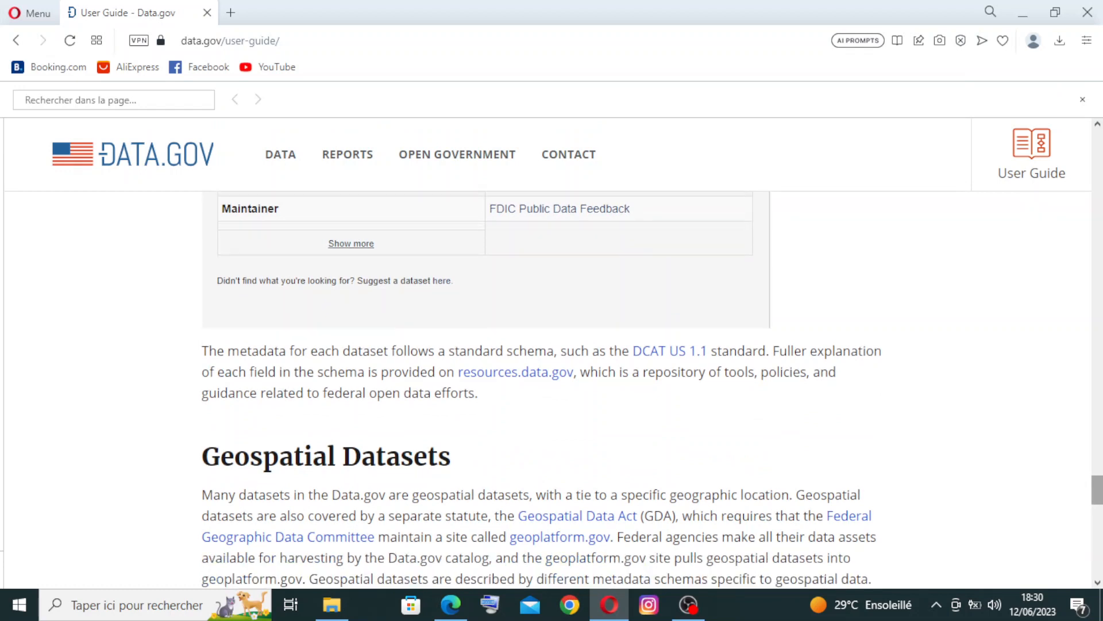
scroll(down, 3)
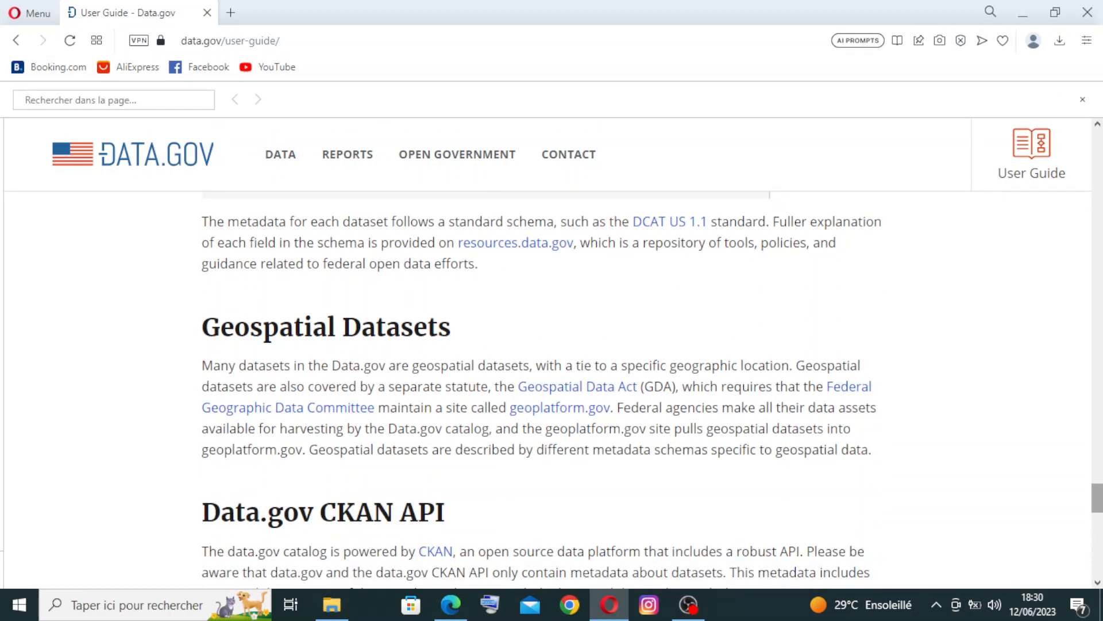
mouse_move(283, 408)
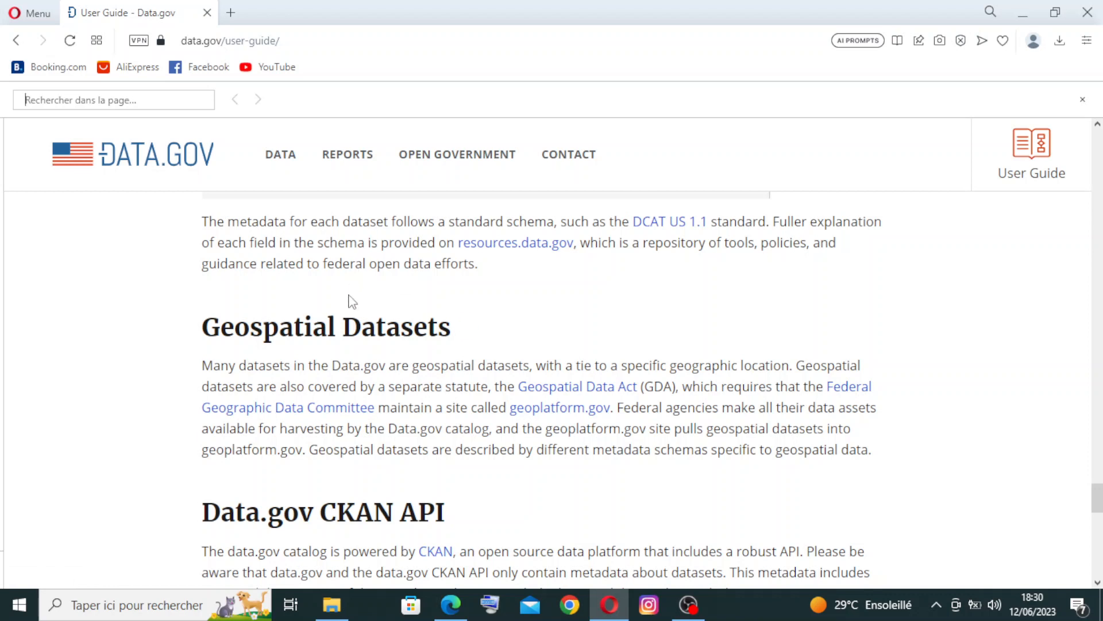
mouse_move(342, 314)
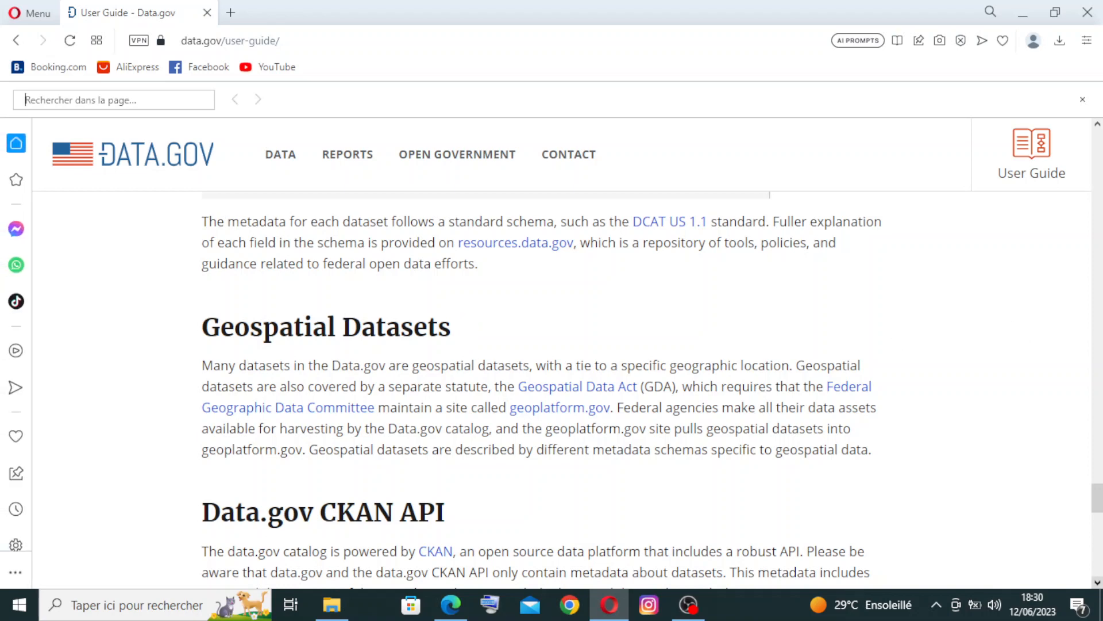
scroll(down, 3)
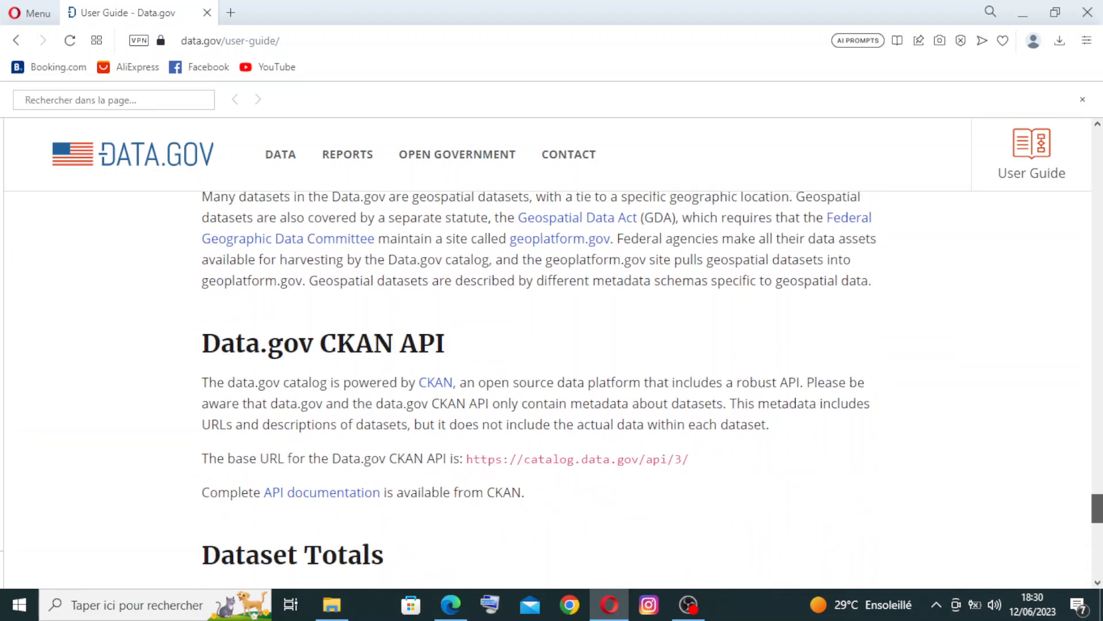
scroll(down, 3)
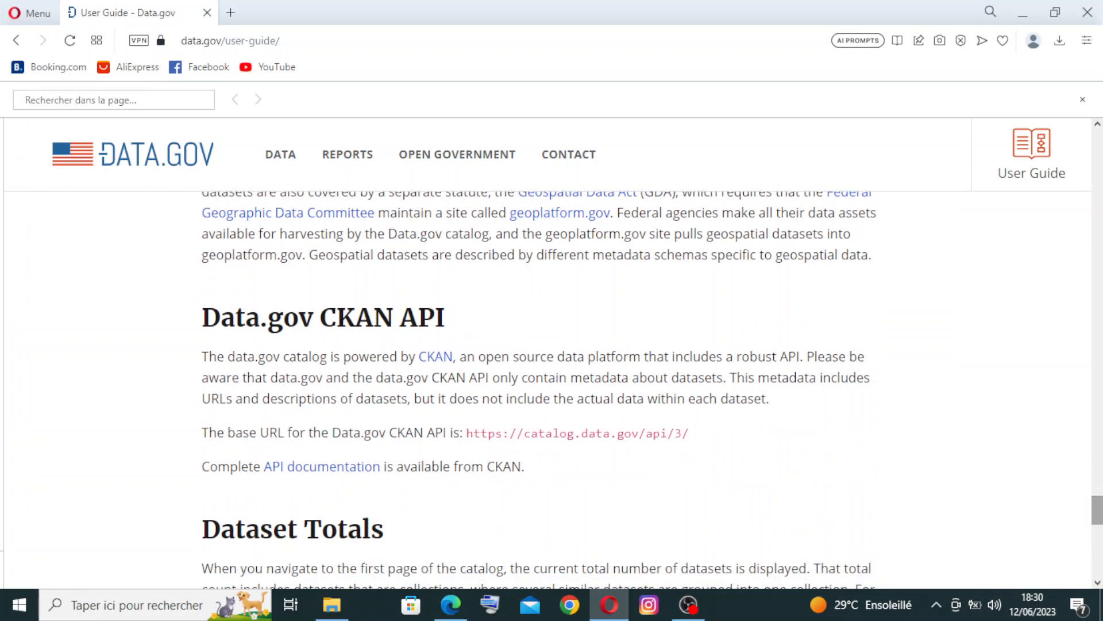
scroll(down, 3)
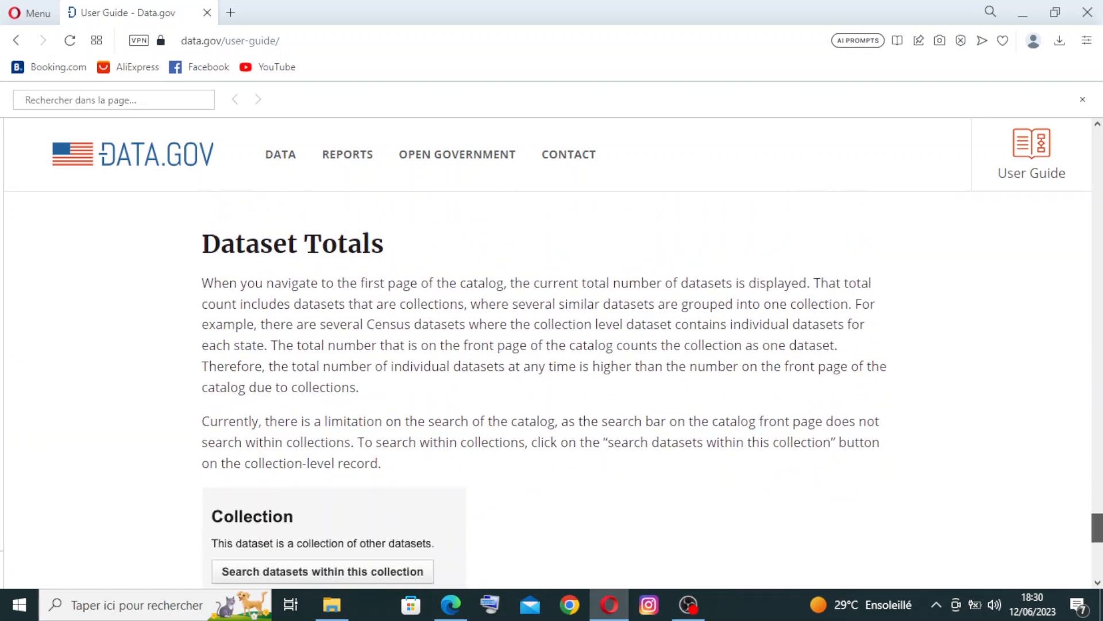
scroll(down, 3)
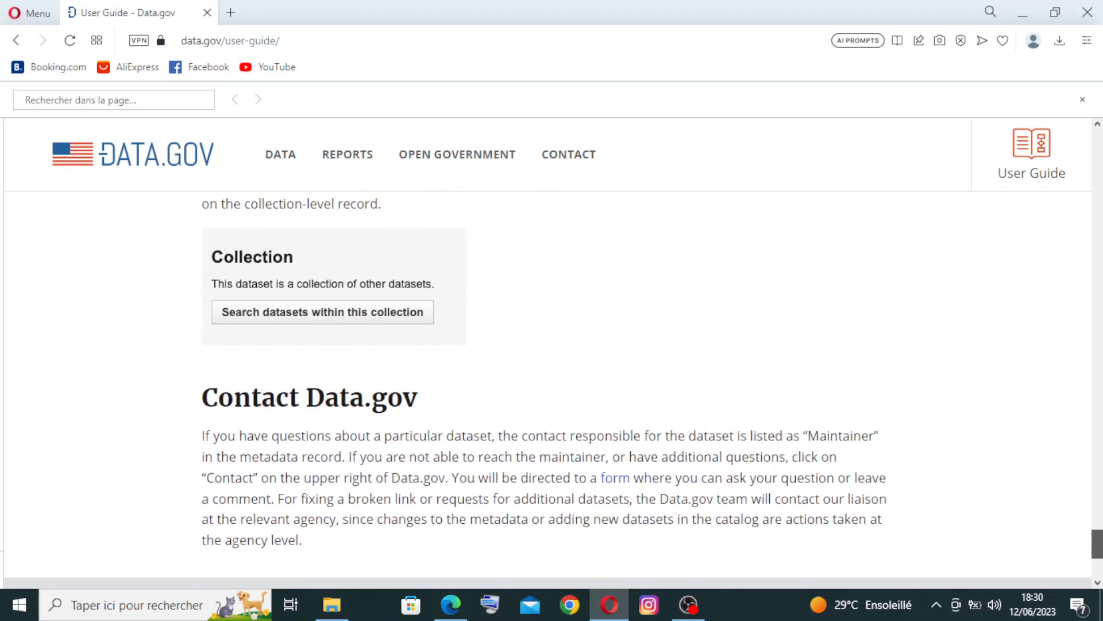
scroll(down, 3)
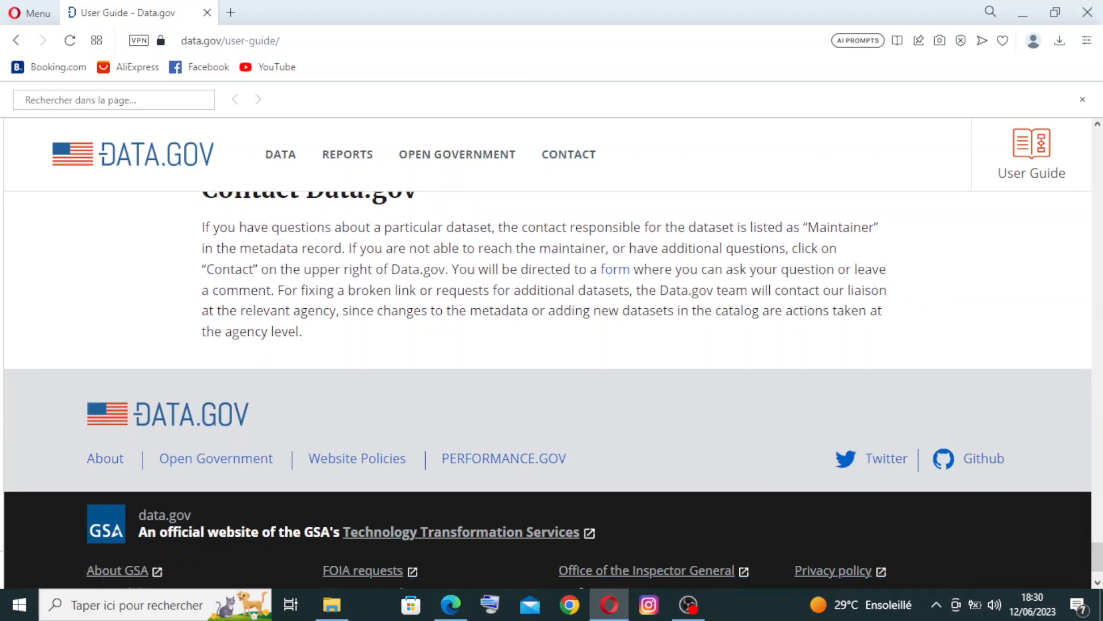
scroll(up, 3)
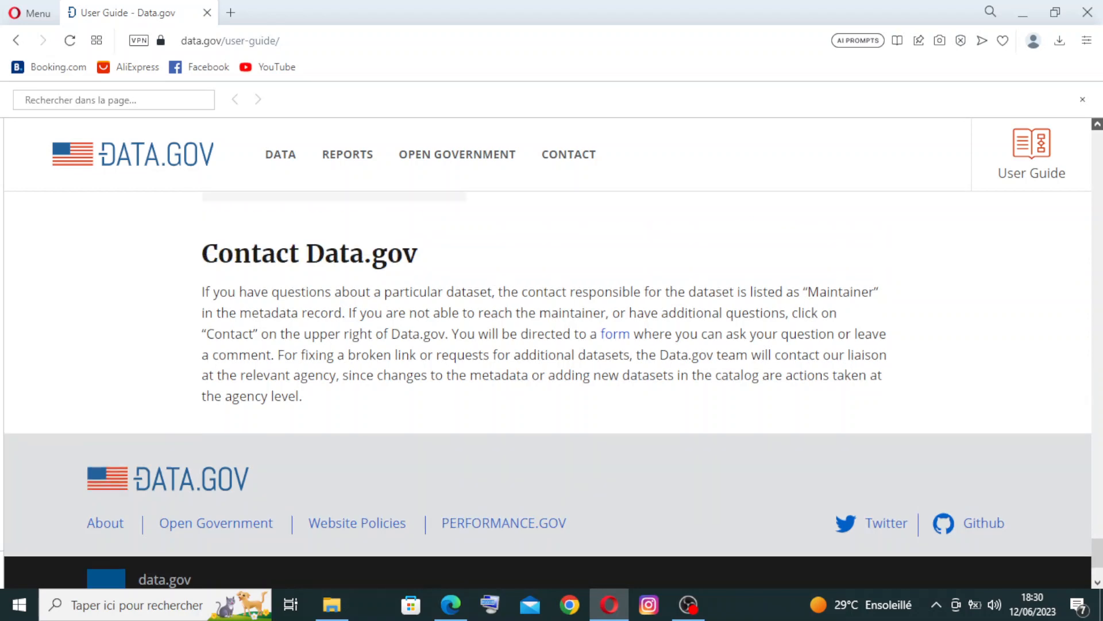
scroll(up, 3)
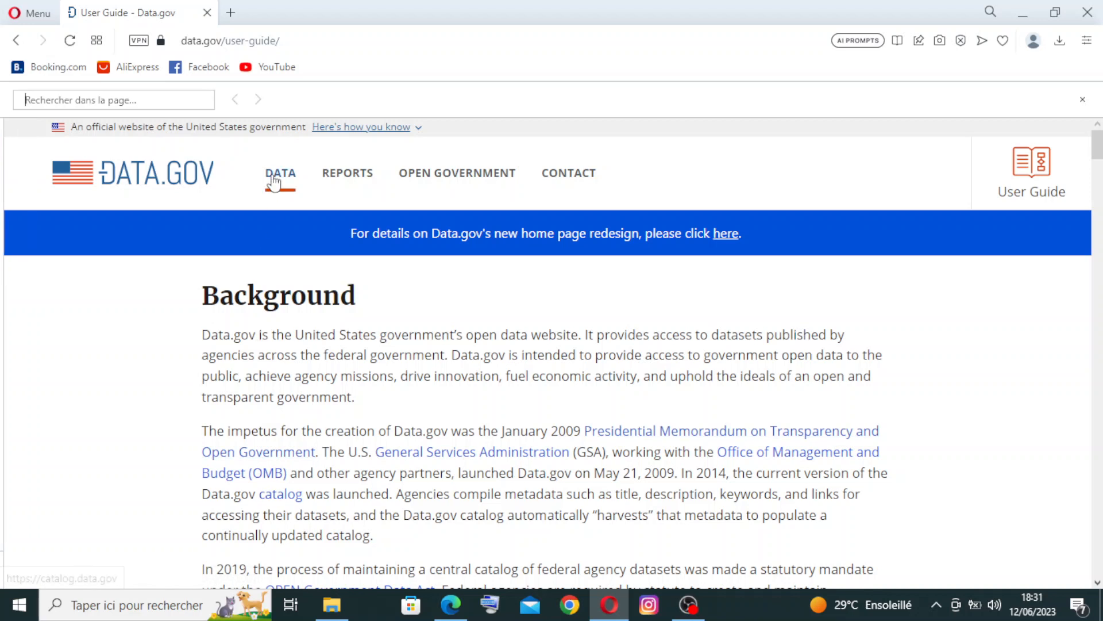
Step: Open the dataset catalog and browse its topic, tag, format and organization filters
click(280, 173)
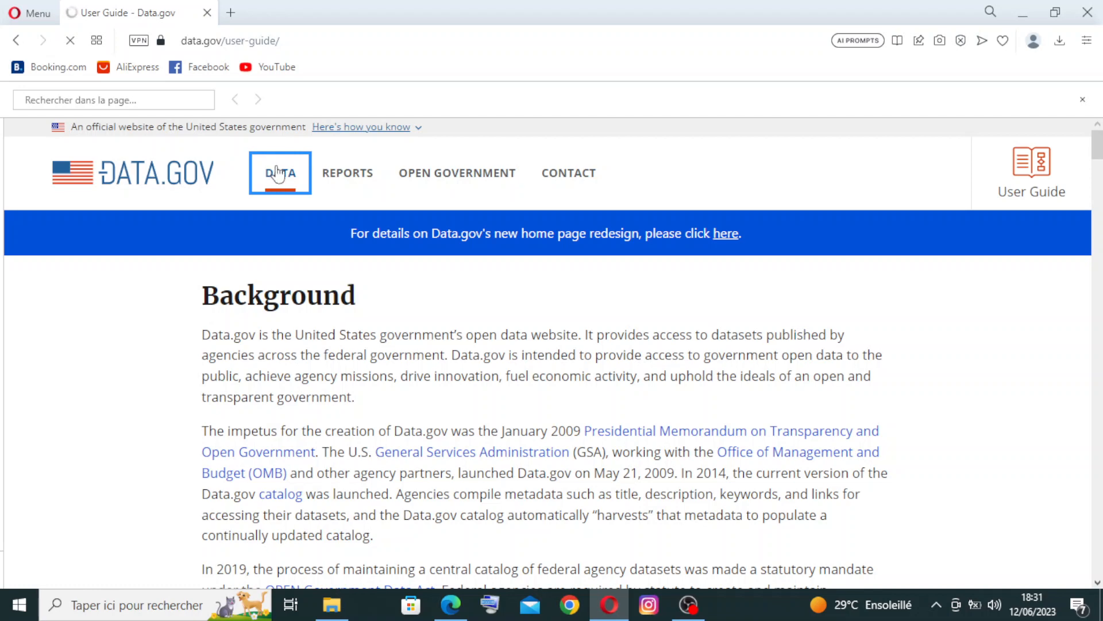
click(280, 173)
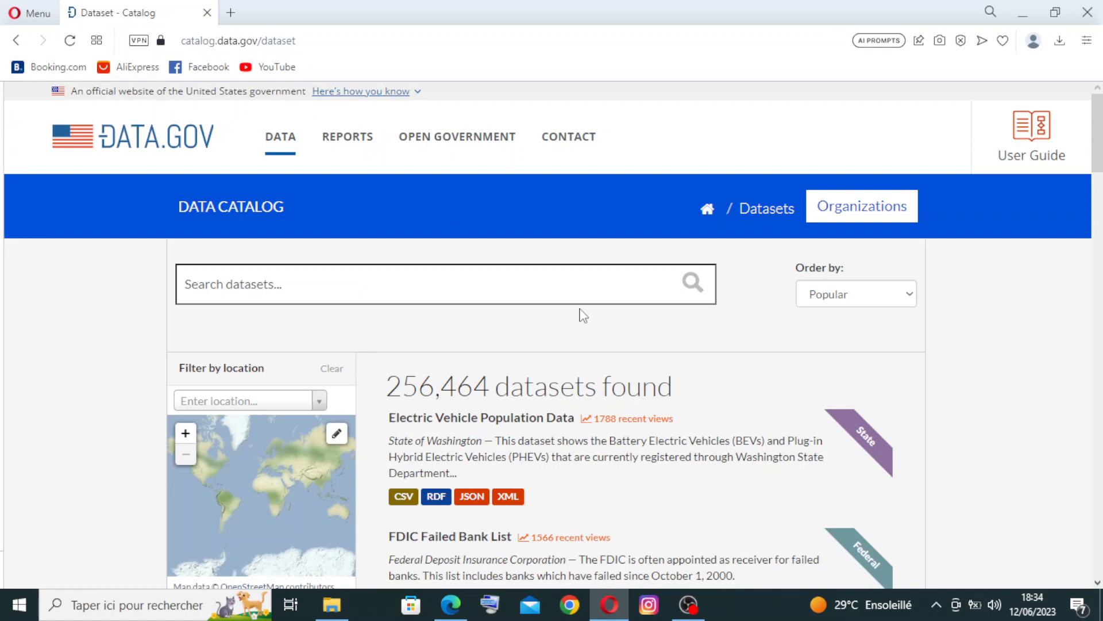
mouse_move(684, 265)
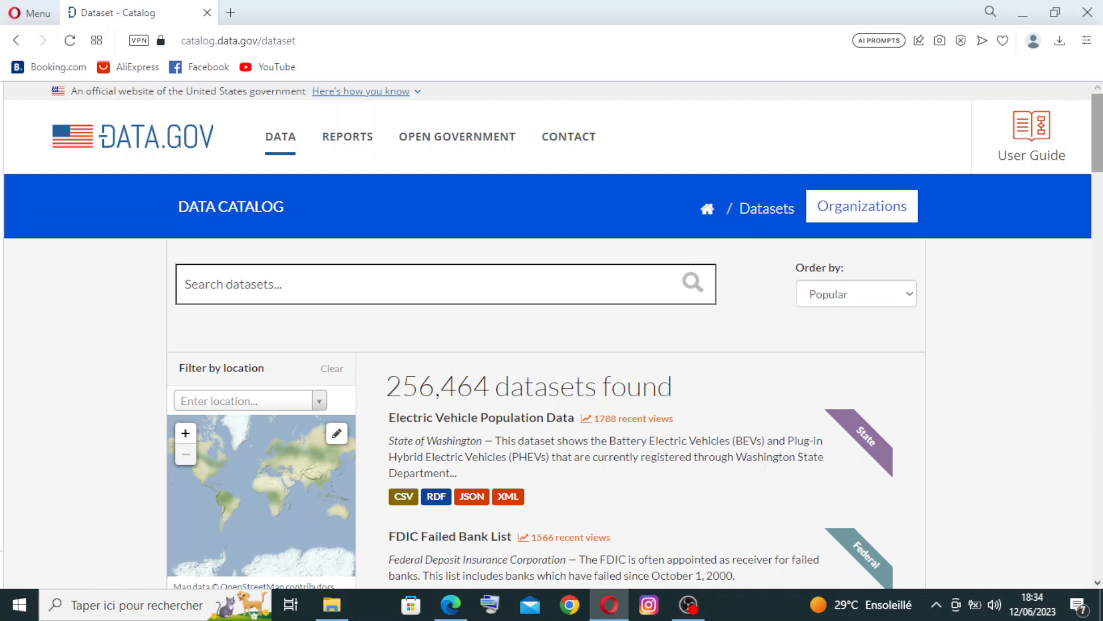
scroll(down, 3)
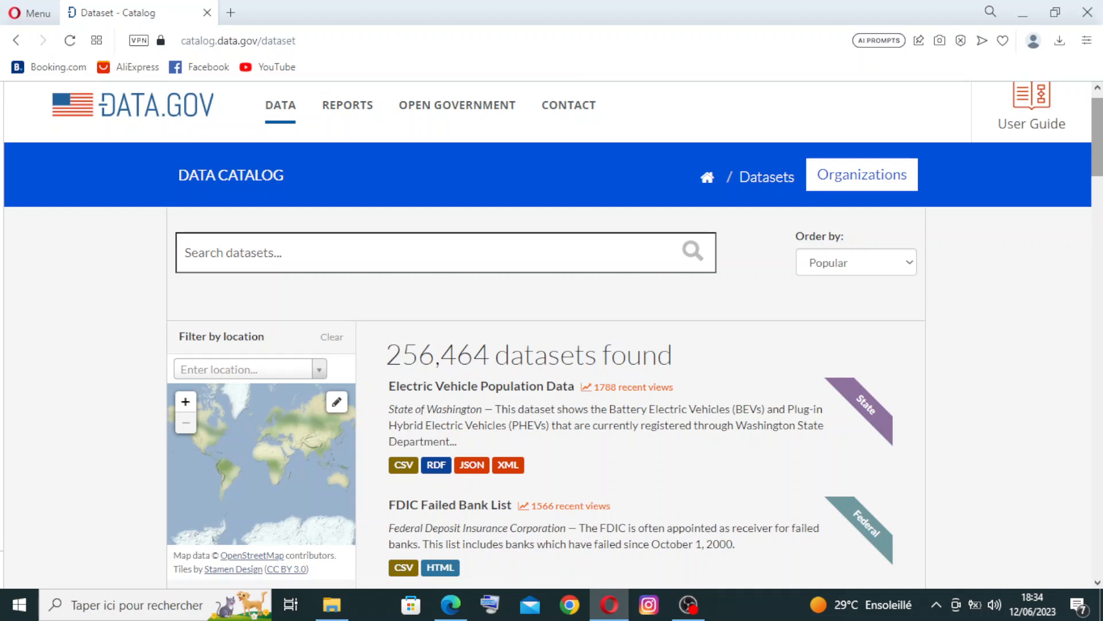
scroll(down, 3)
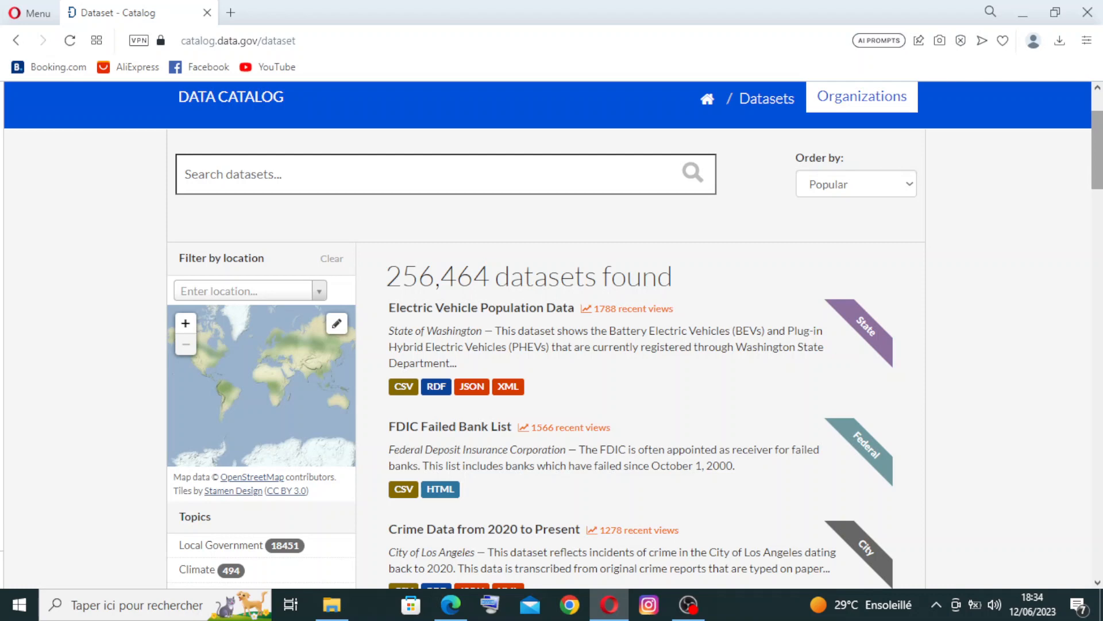
scroll(down, 3)
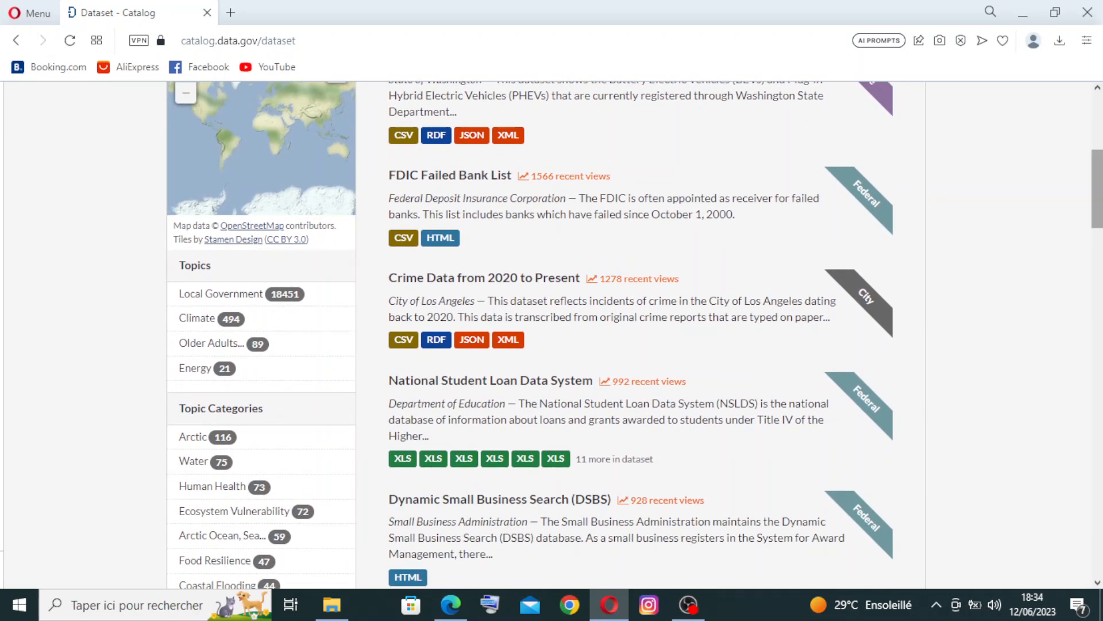
mouse_move(830, 171)
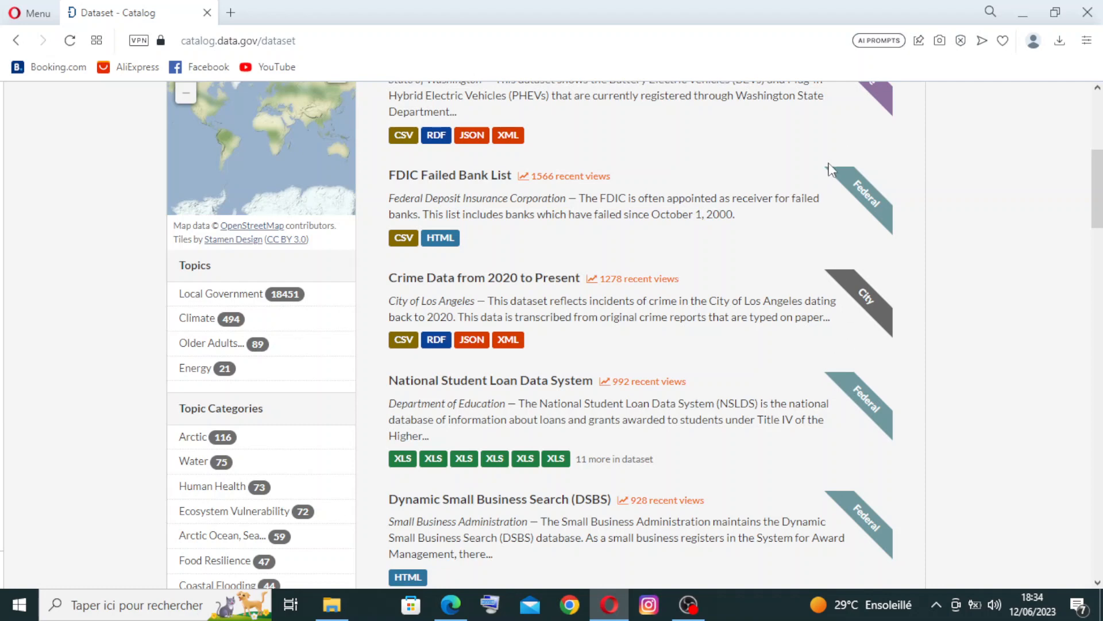
mouse_move(1088, 213)
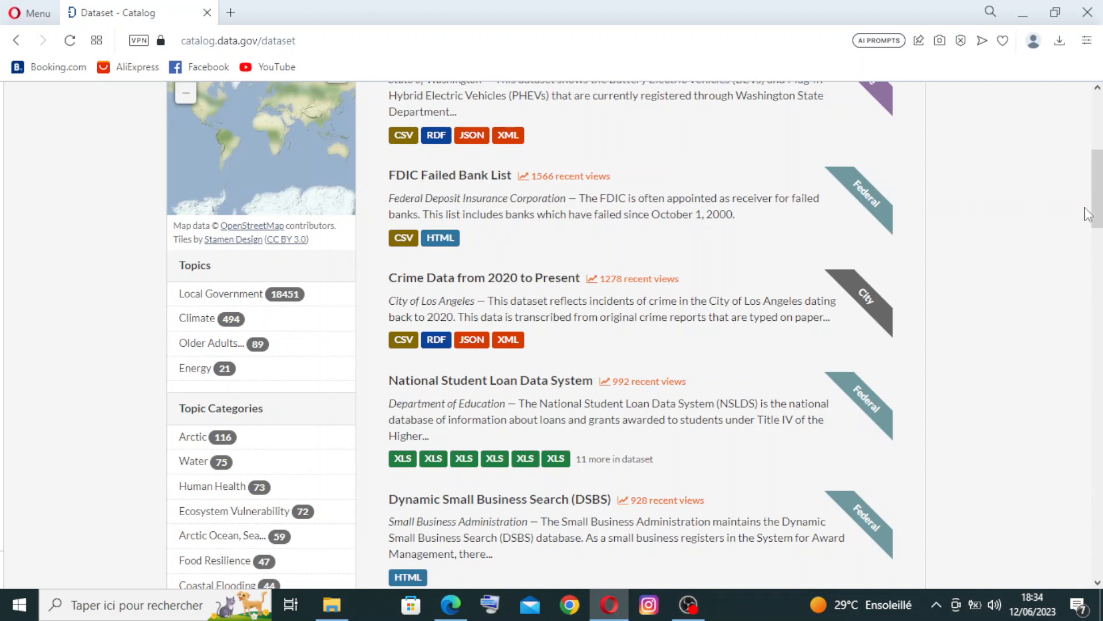
scroll(down, 3)
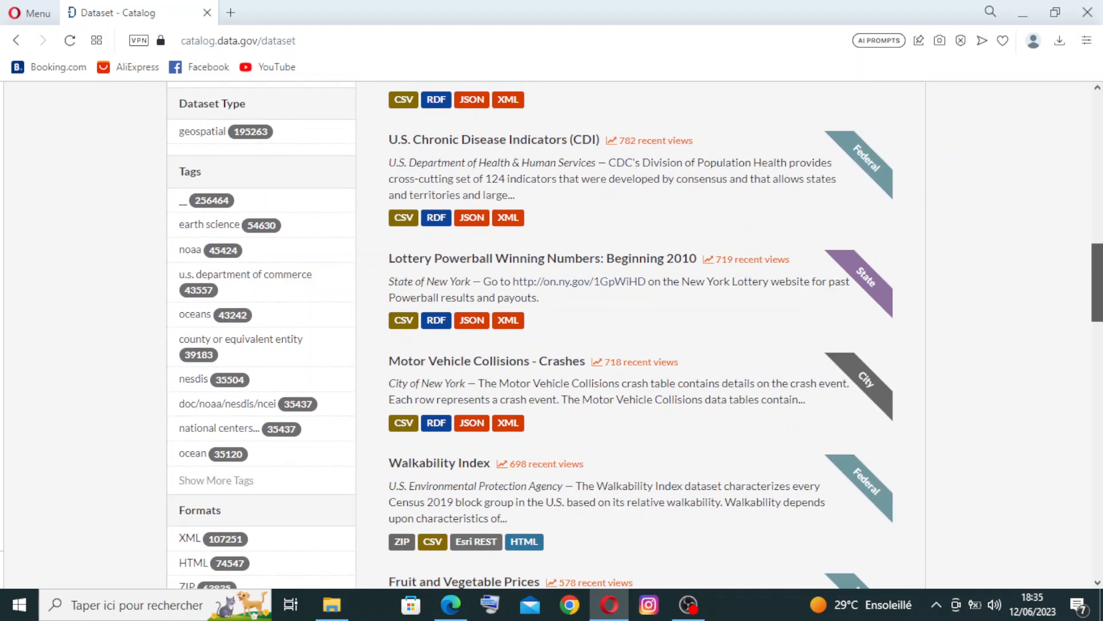
scroll(down, 3)
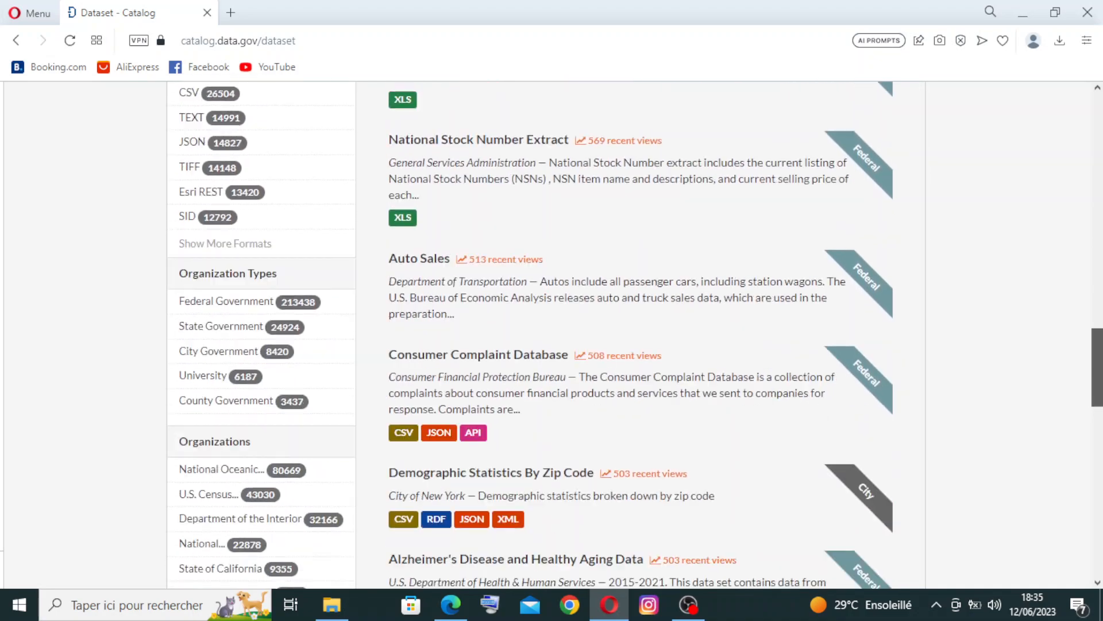
scroll(down, 3)
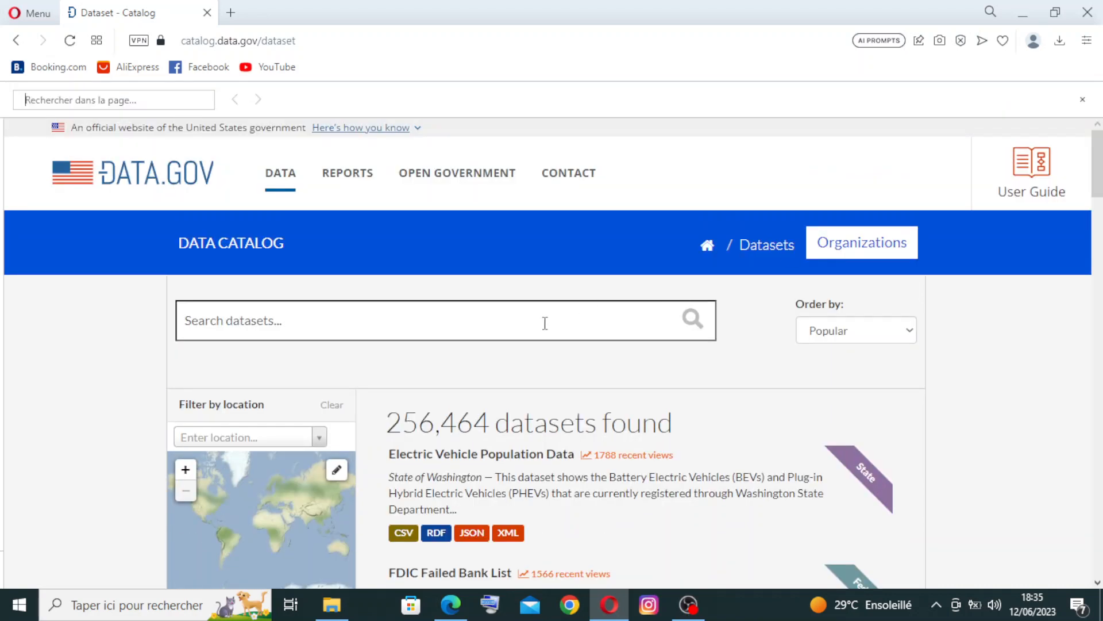
mouse_move(375, 350)
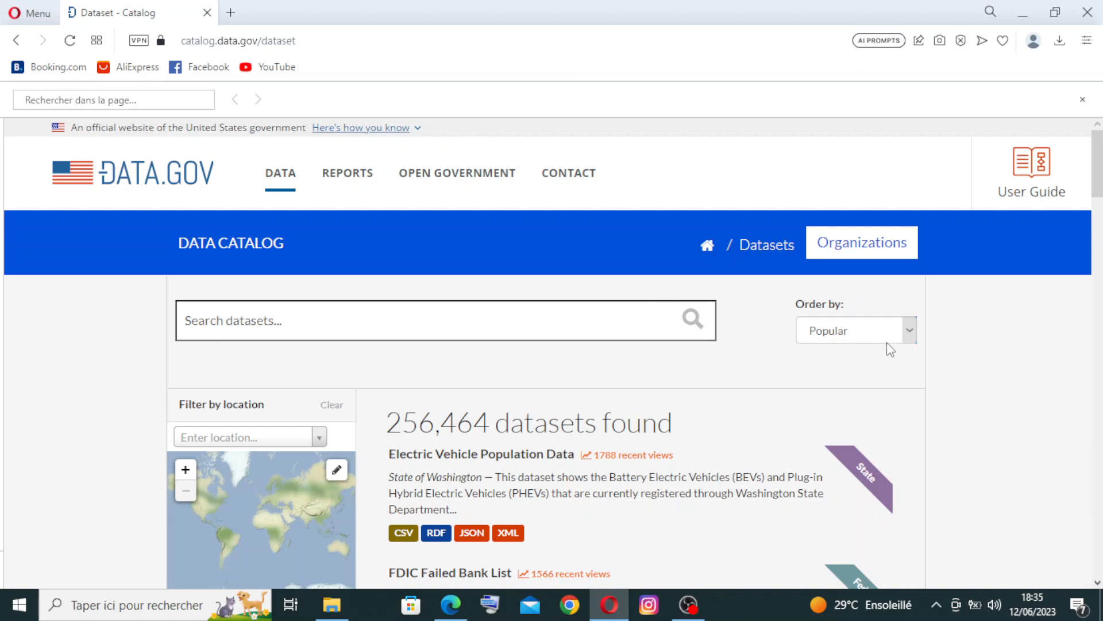
click(857, 330)
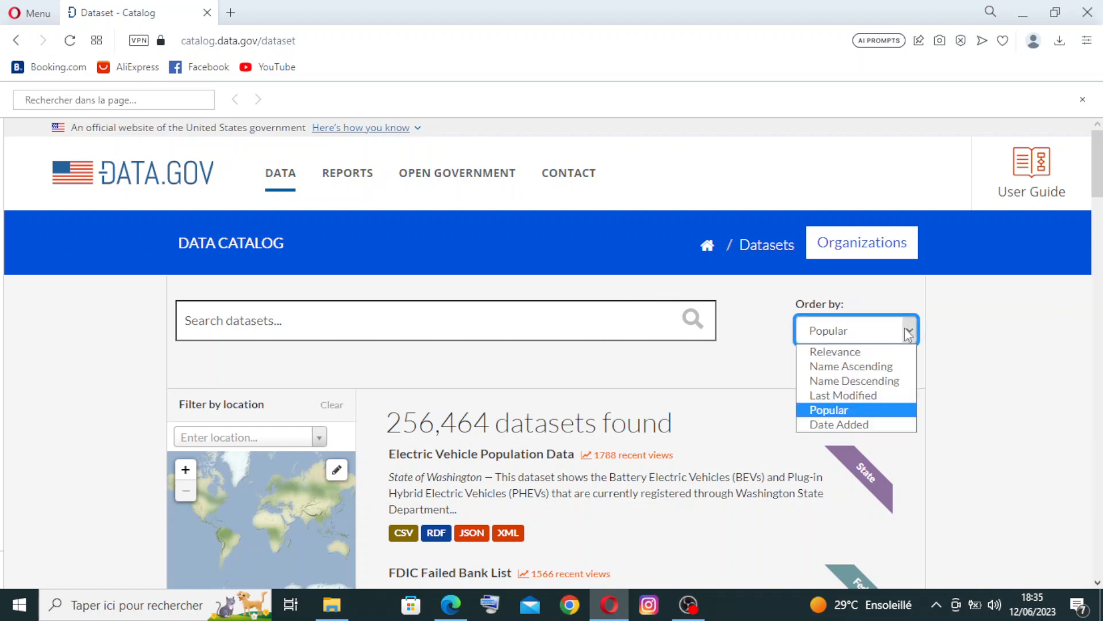
mouse_move(857, 366)
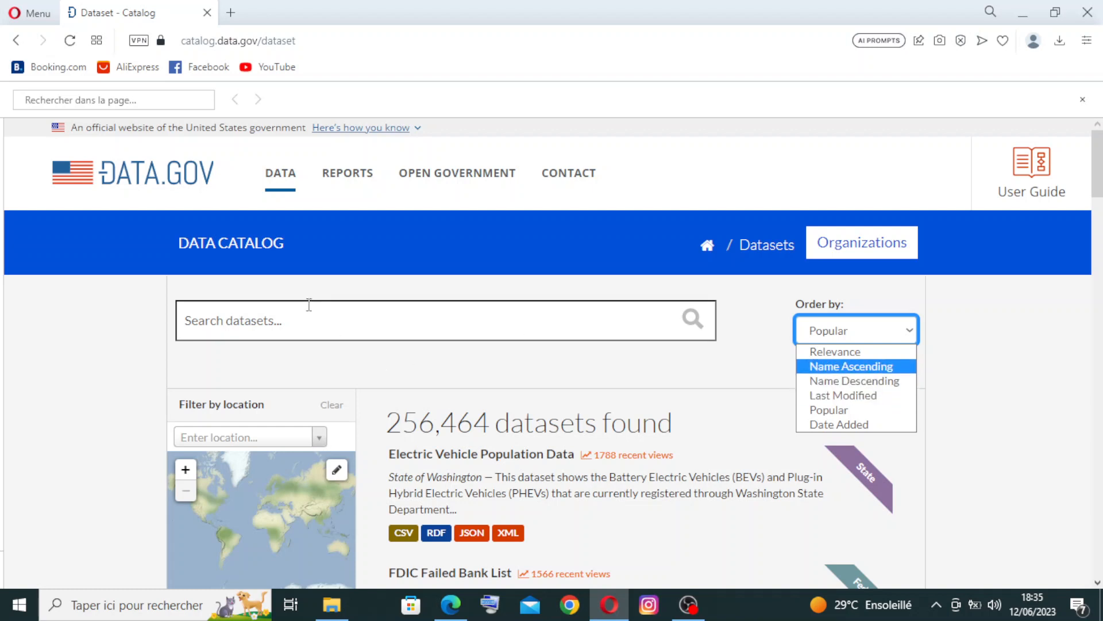
mouse_move(301, 323)
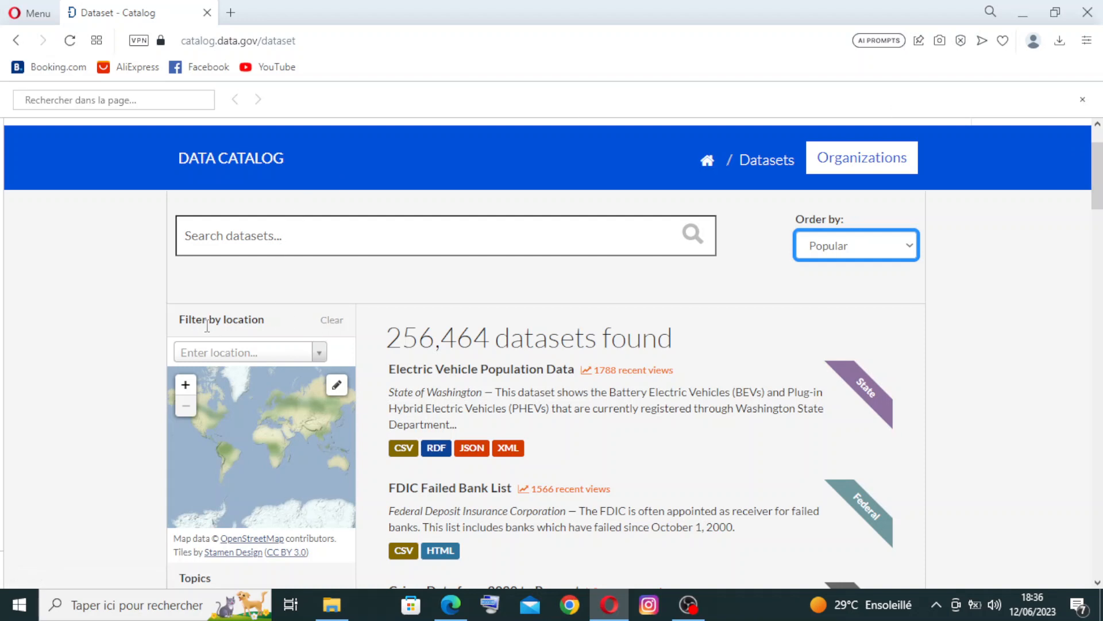
mouse_move(246, 431)
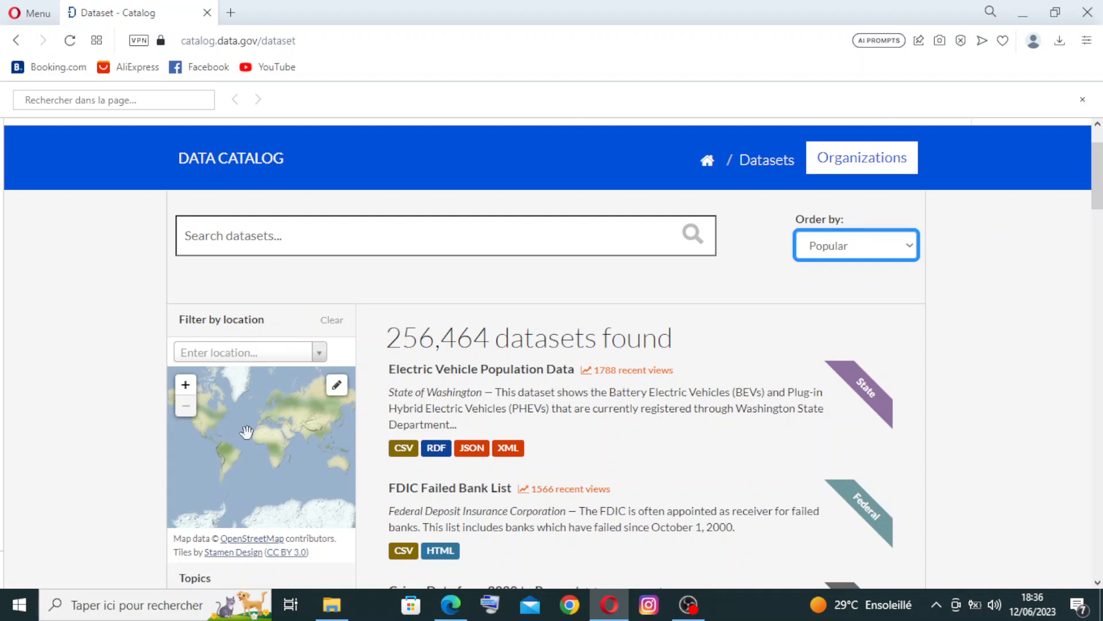
Step: Scroll through the catalog's further filters and popular datasets, then back up
scroll(down, 3)
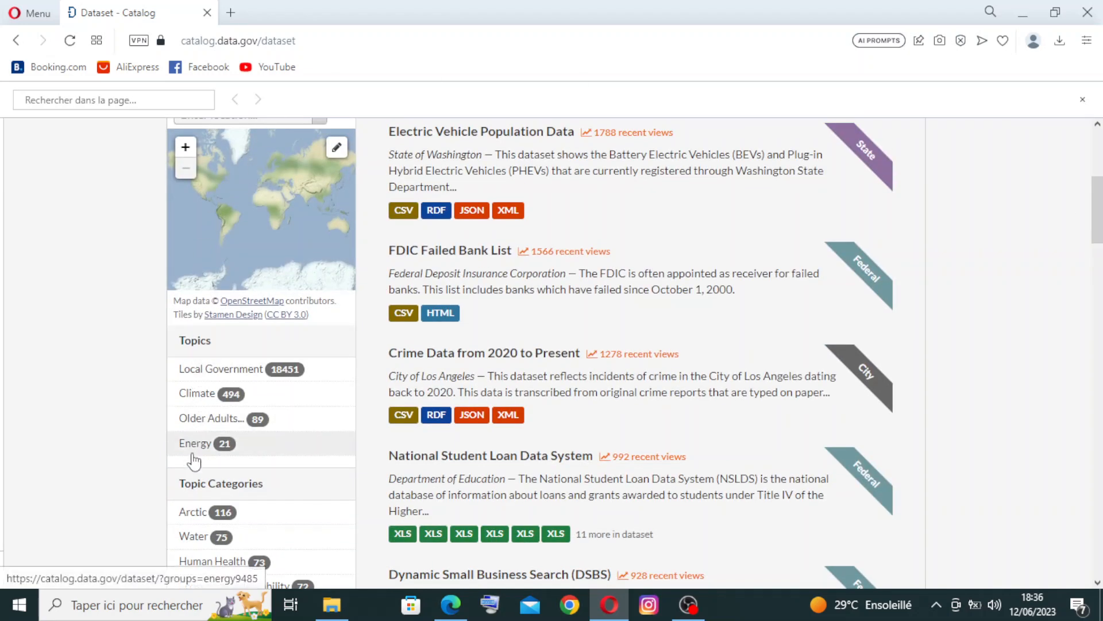
mouse_move(234, 499)
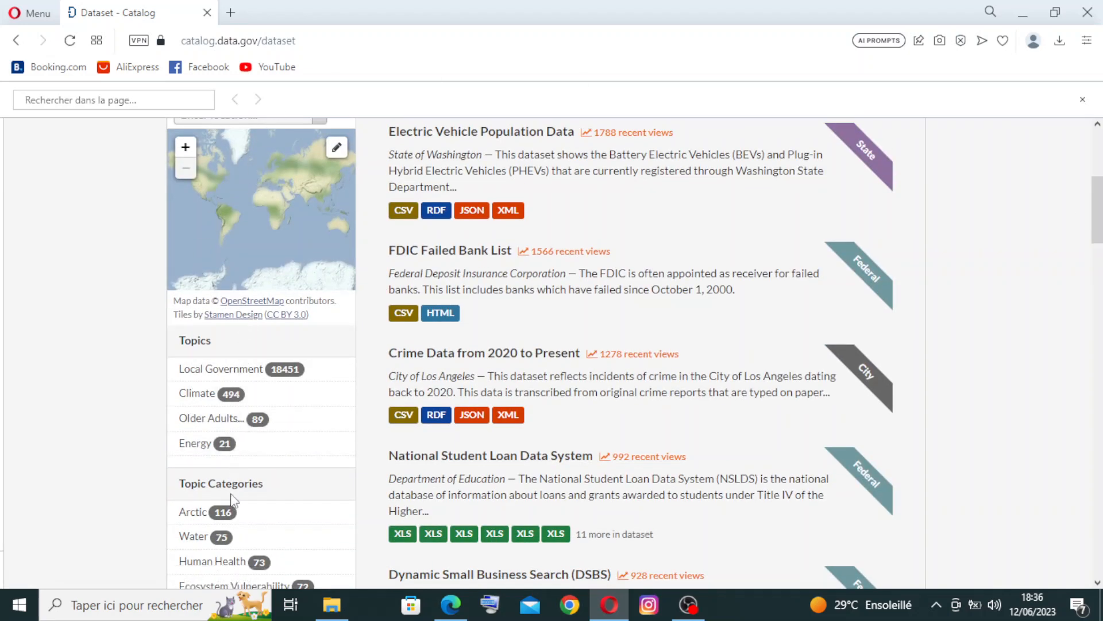
scroll(down, 3)
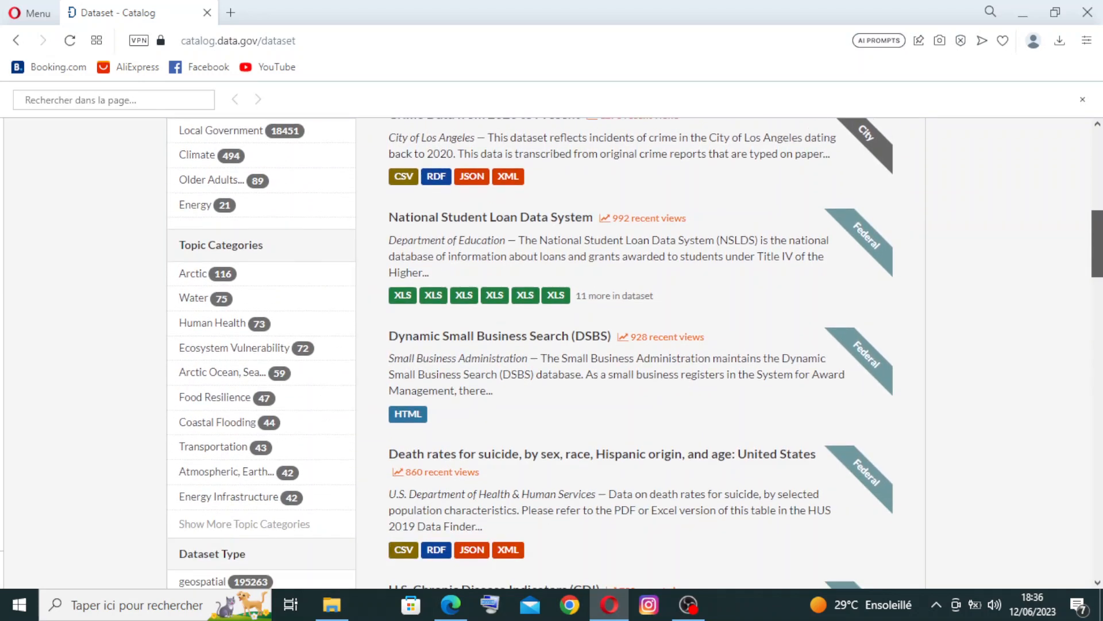
scroll(down, 3)
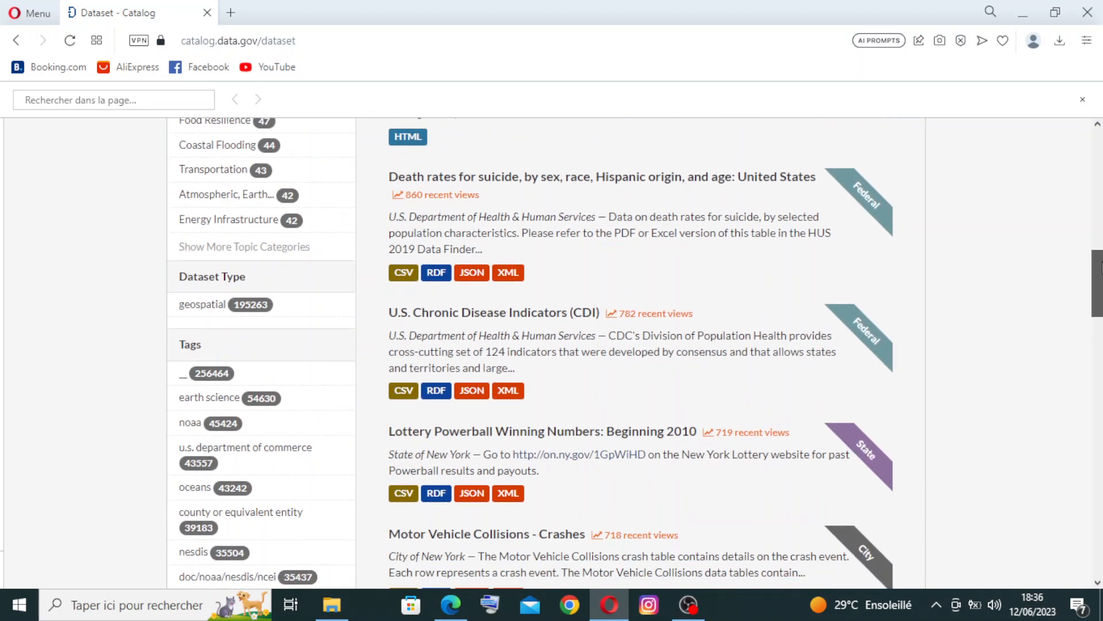
scroll(down, 3)
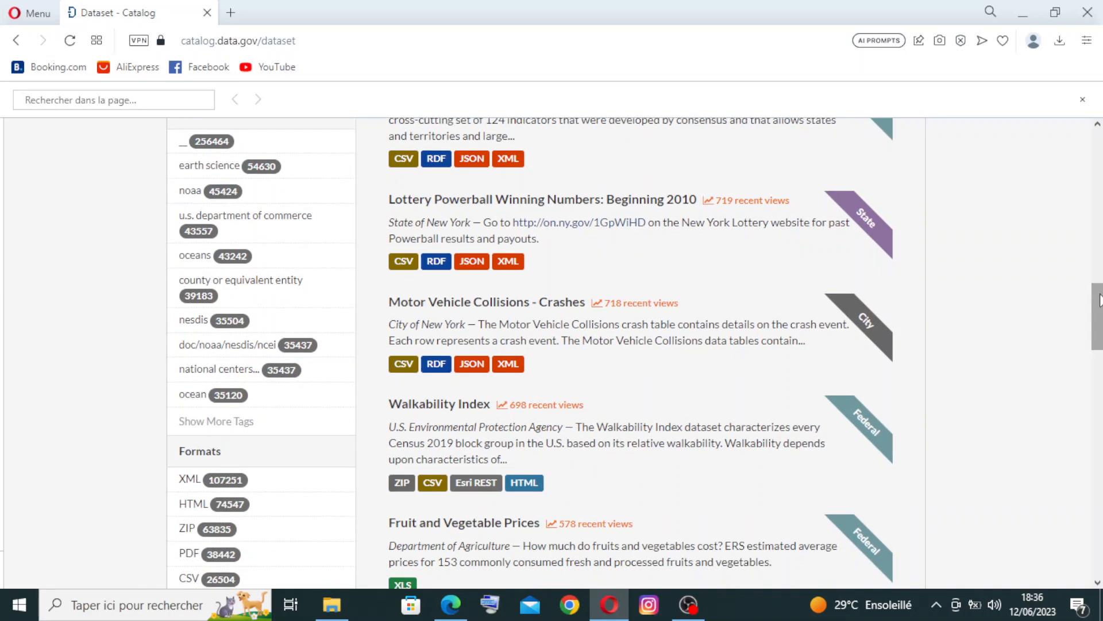
scroll(down, 3)
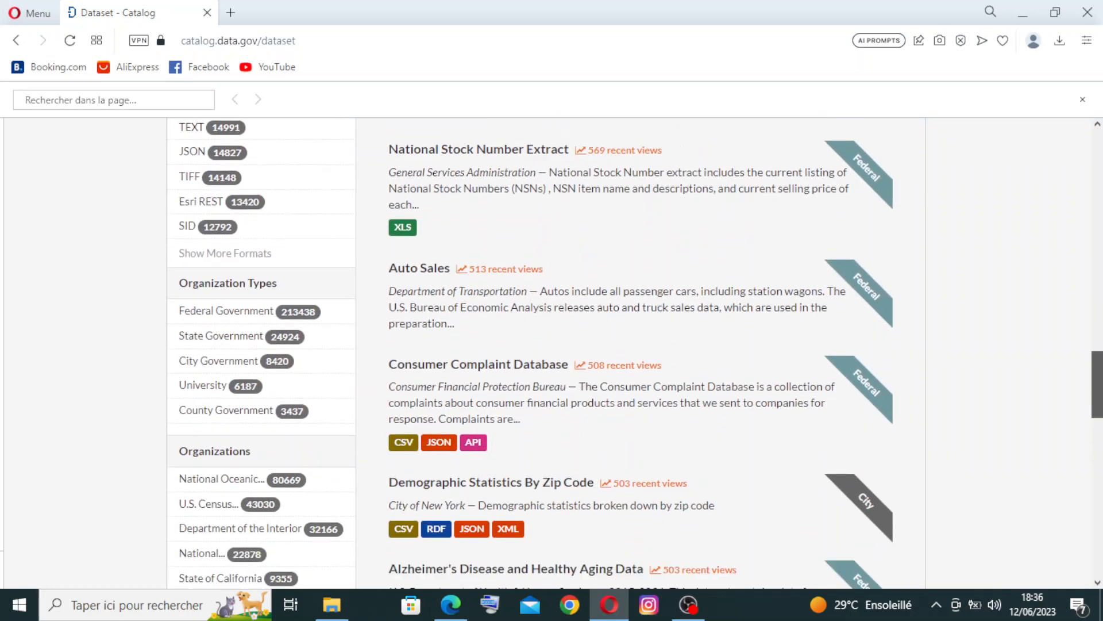
scroll(up, 3)
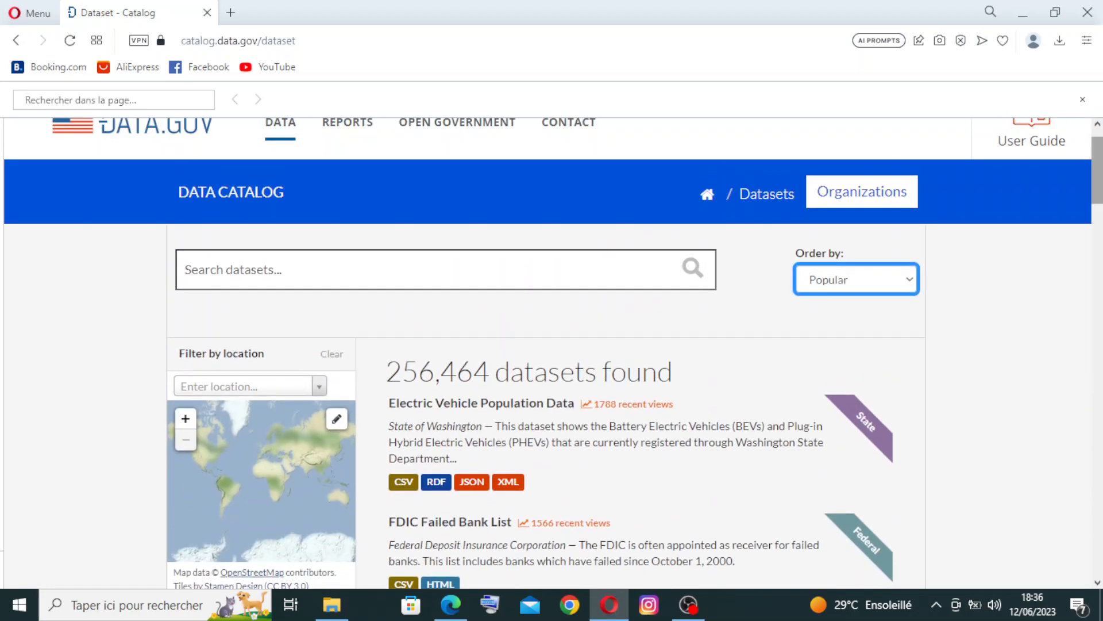
mouse_move(782, 196)
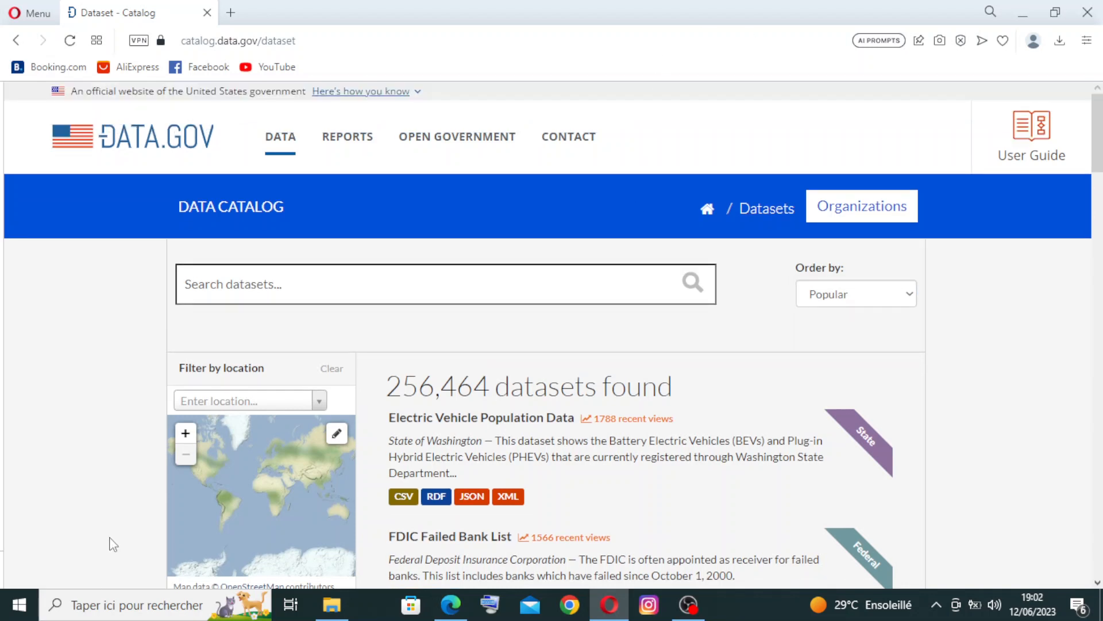
mouse_move(551, 390)
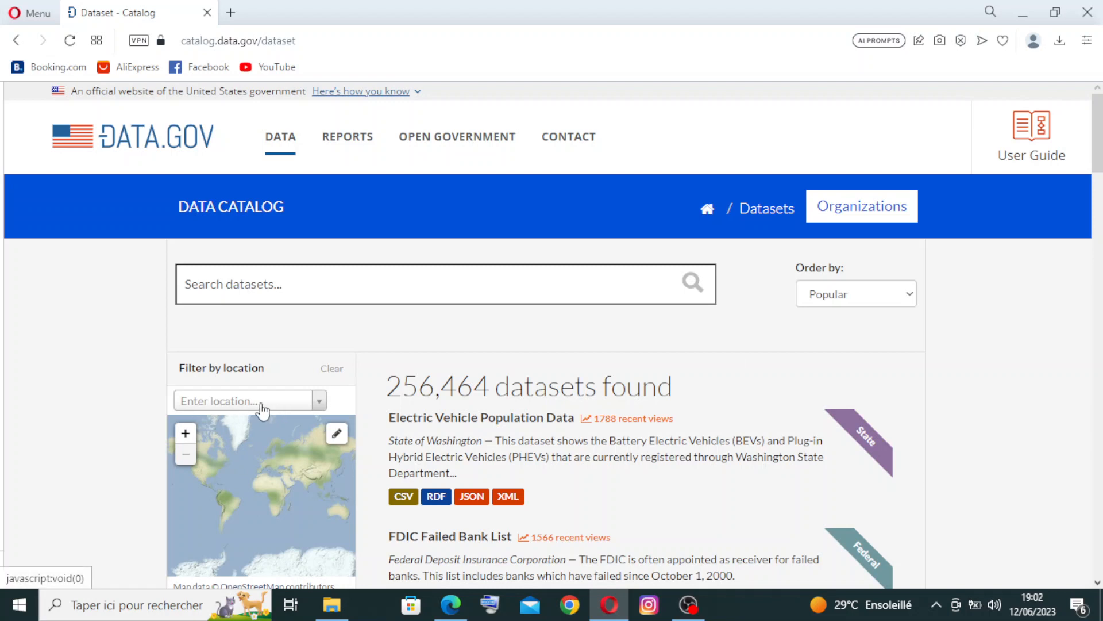
mouse_move(267, 417)
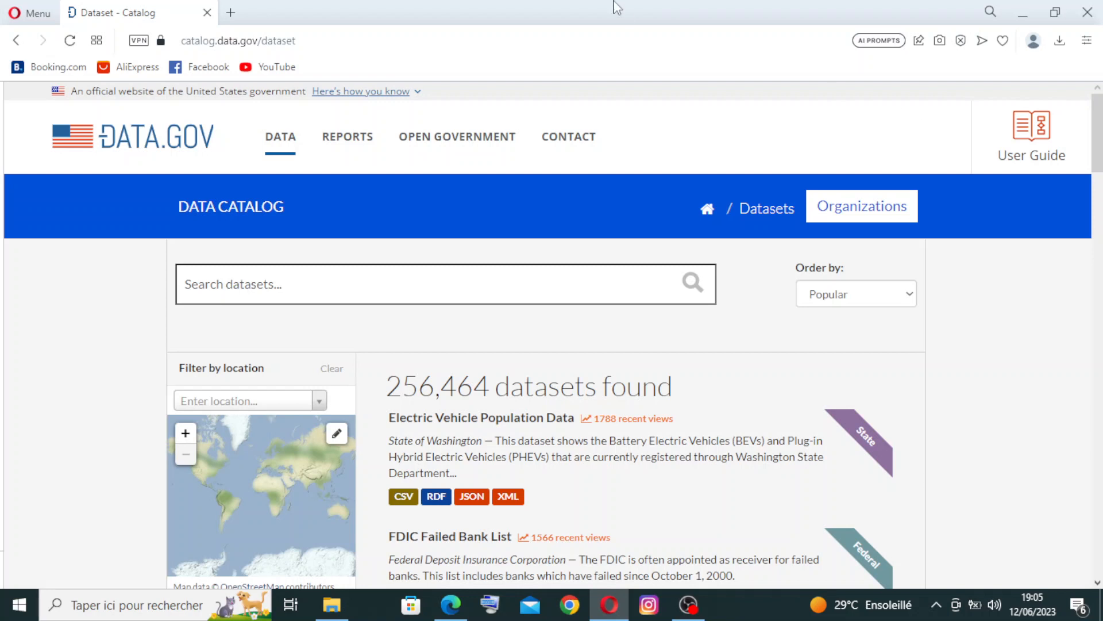
scroll(down, 3)
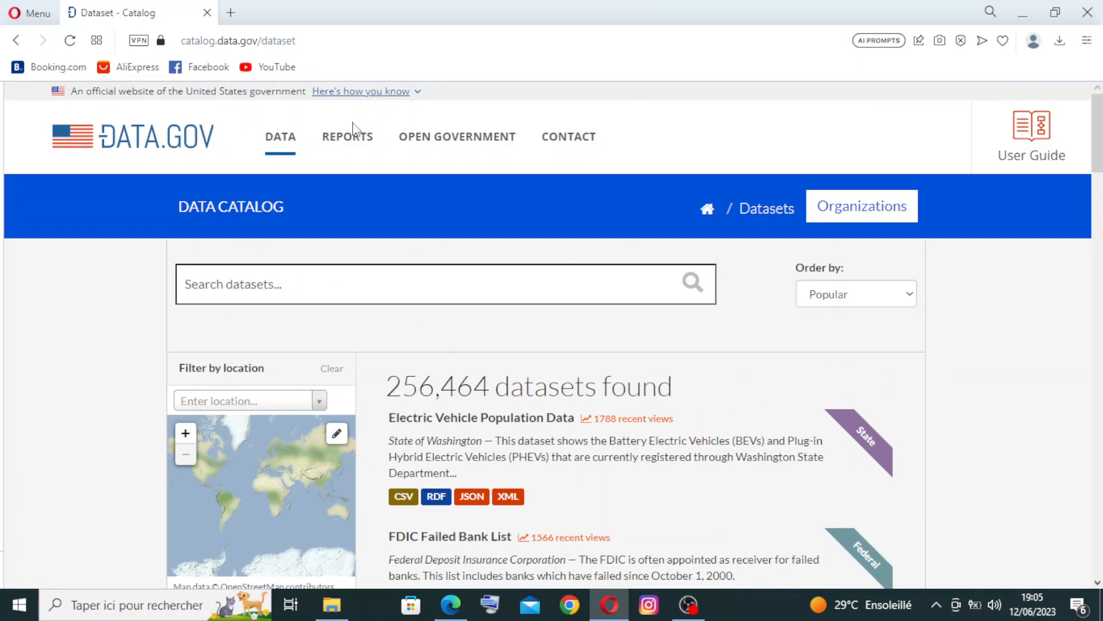
Step: Open REPORTS and scroll down to the Metrics Dashboard listing
click(347, 137)
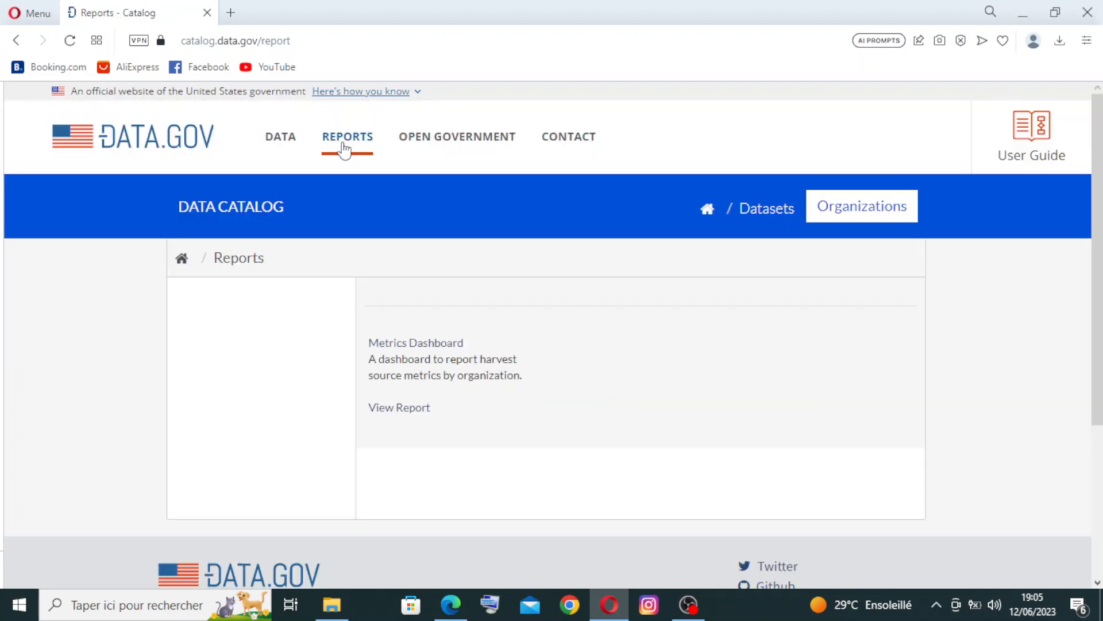
scroll(down, 3)
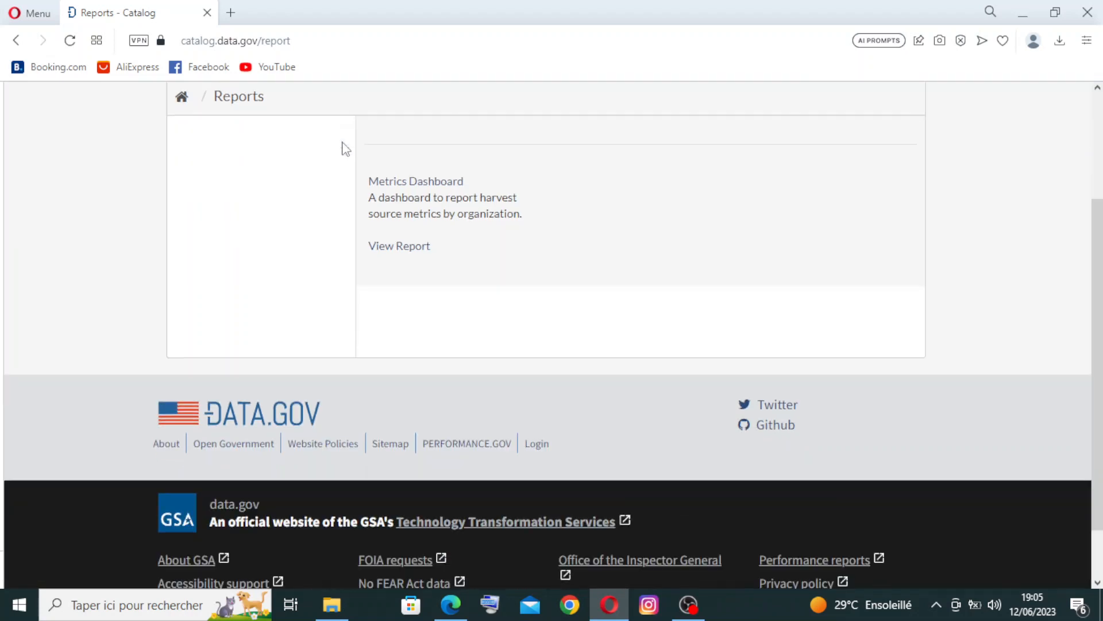
scroll(down, 3)
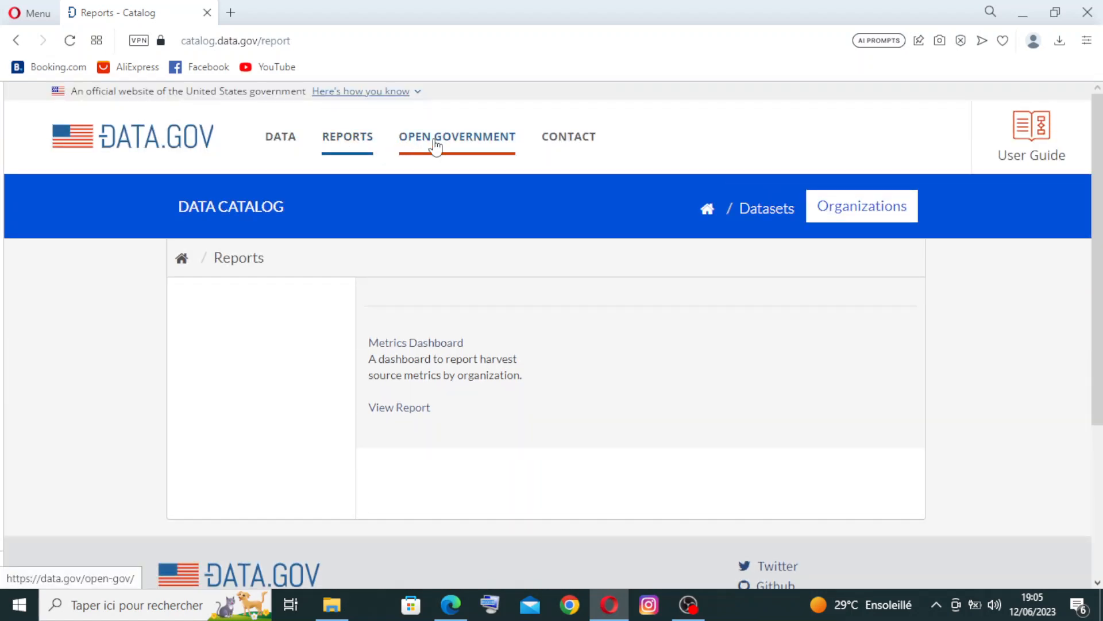
Step: Open the Open Government page and skim its opening paragraphs
click(438, 138)
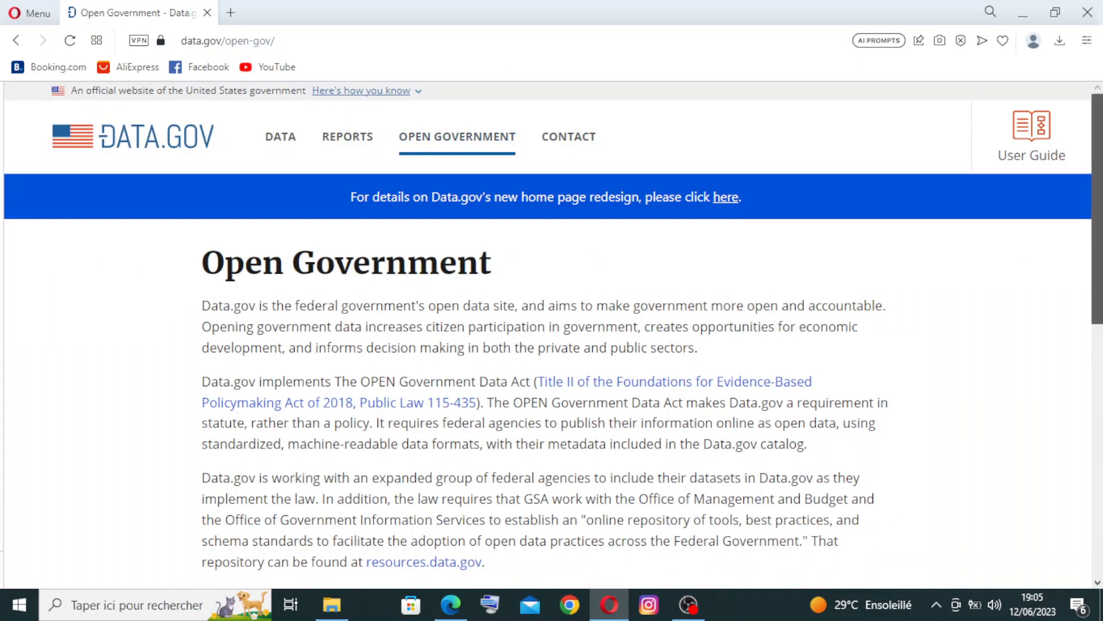
scroll(down, 3)
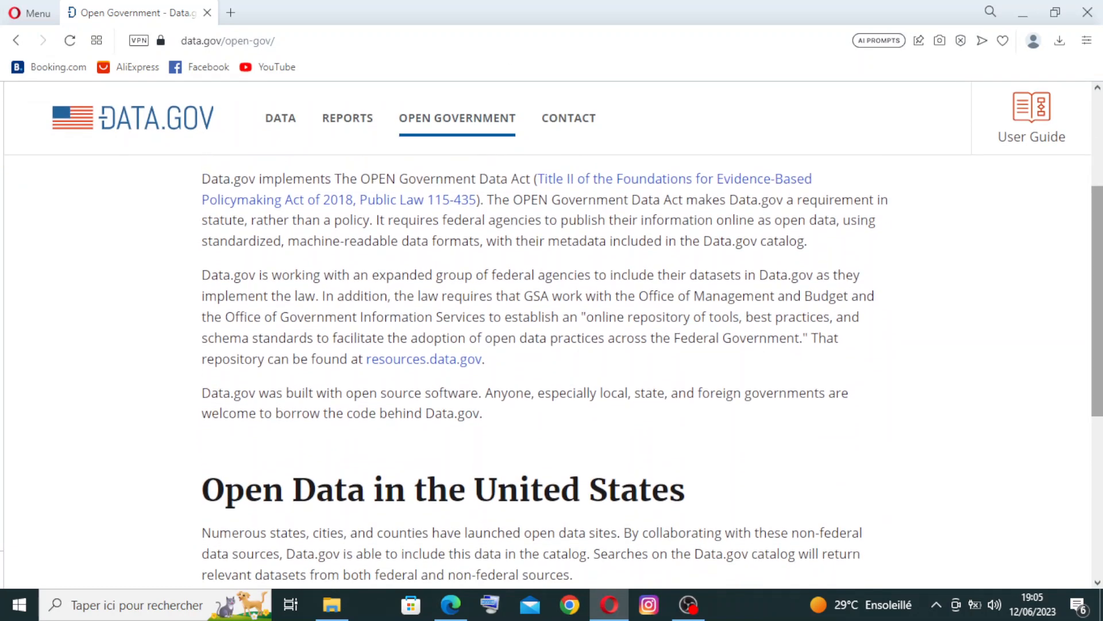
scroll(down, 3)
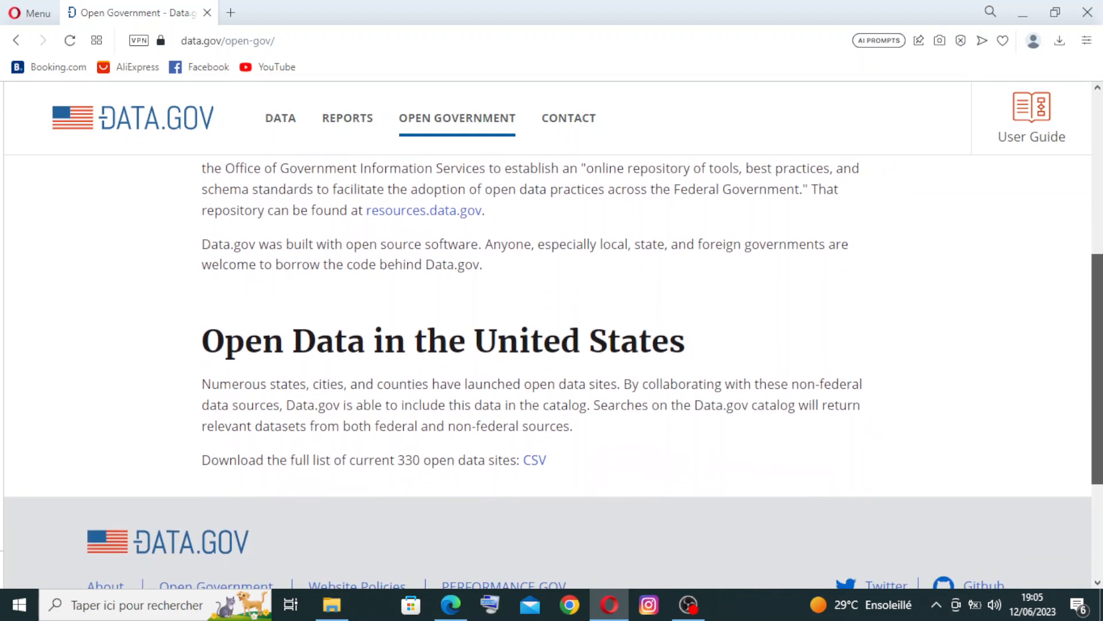
scroll(up, 3)
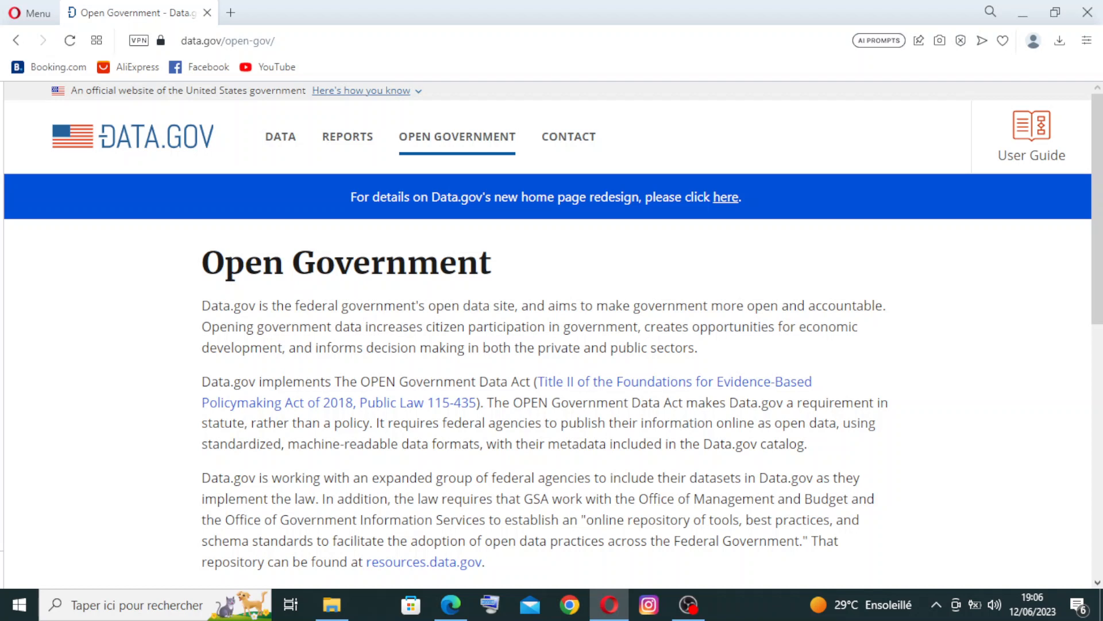
mouse_move(829, 130)
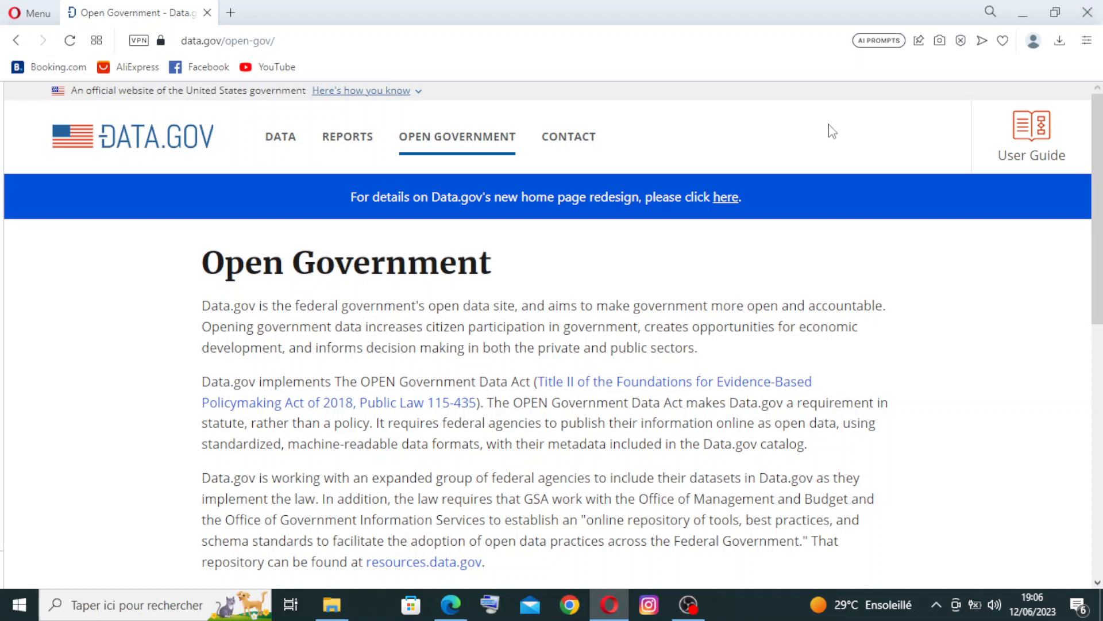
mouse_move(466, 157)
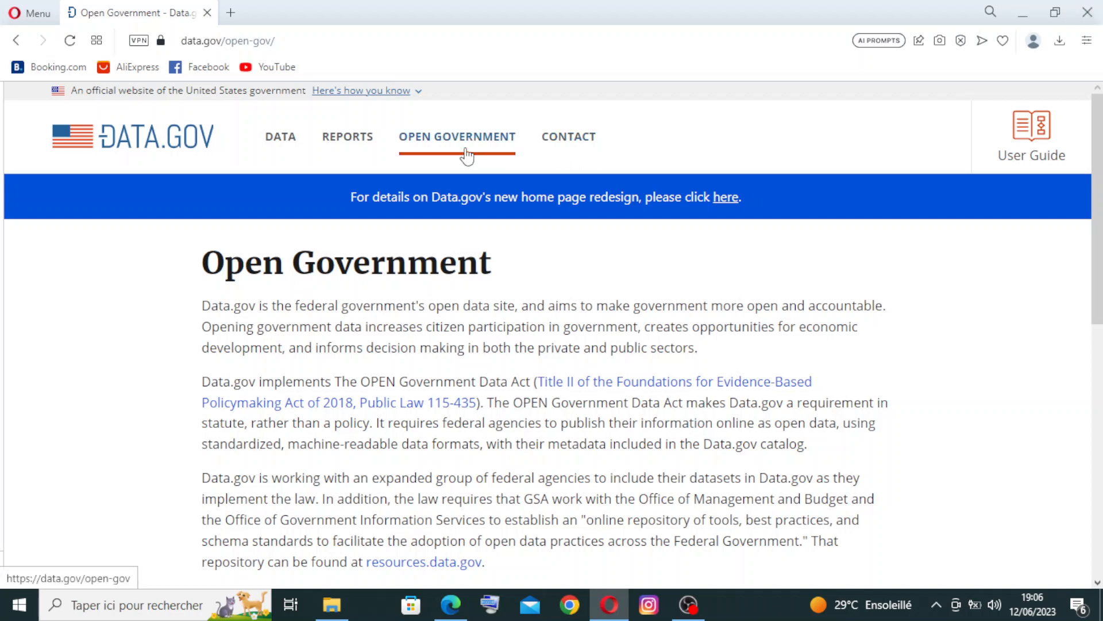
mouse_move(453, 161)
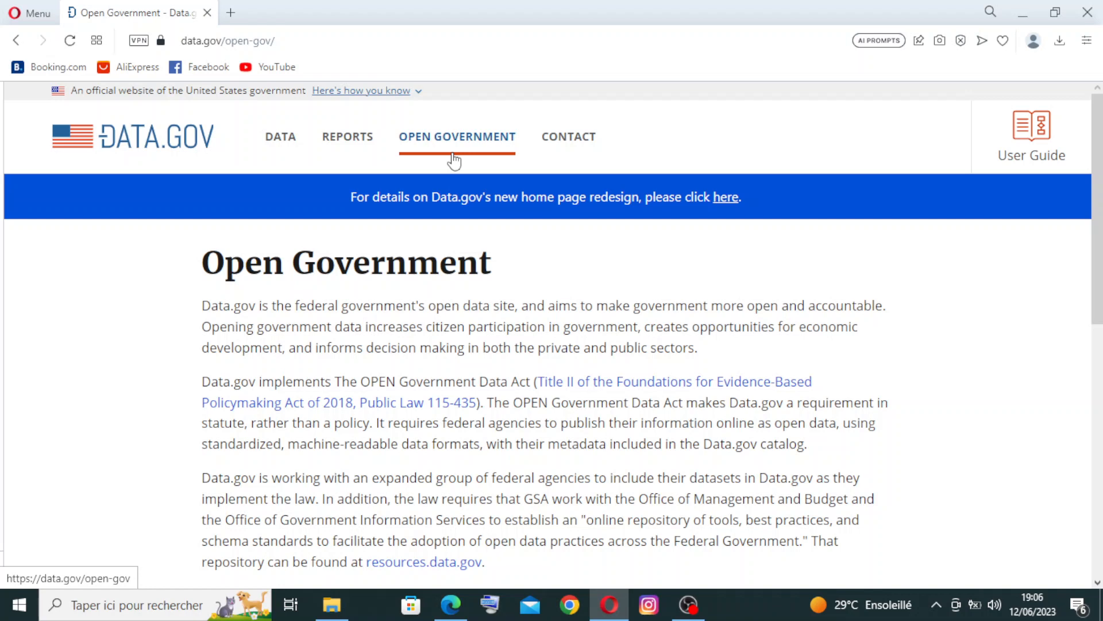
Step: Scroll down to the 'Open Data in the United States' section and its CSV link
scroll(down, 3)
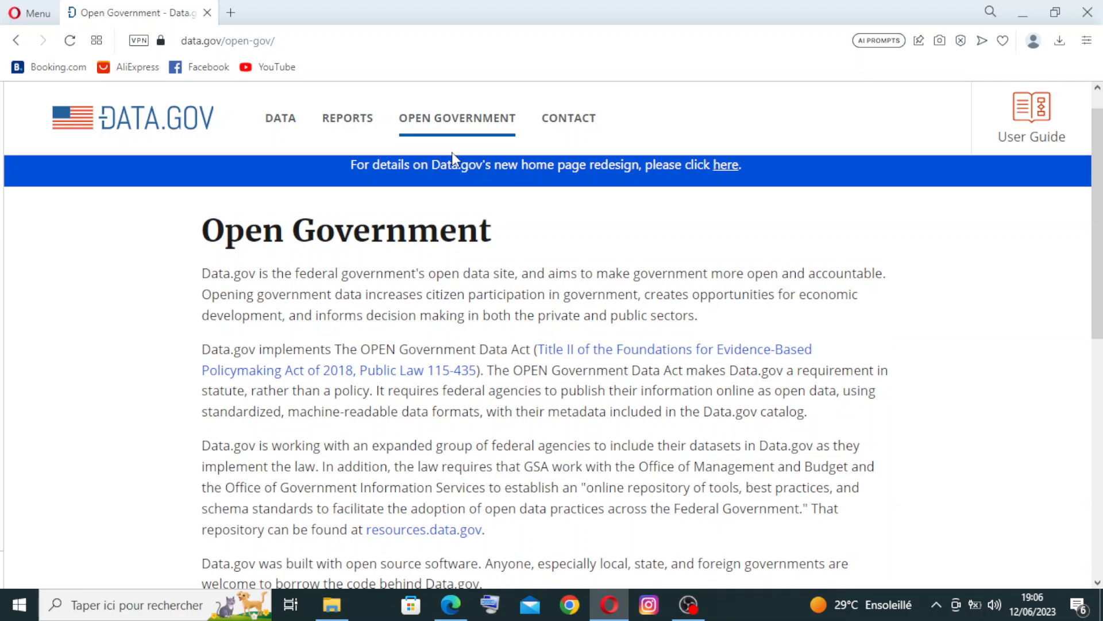
scroll(down, 3)
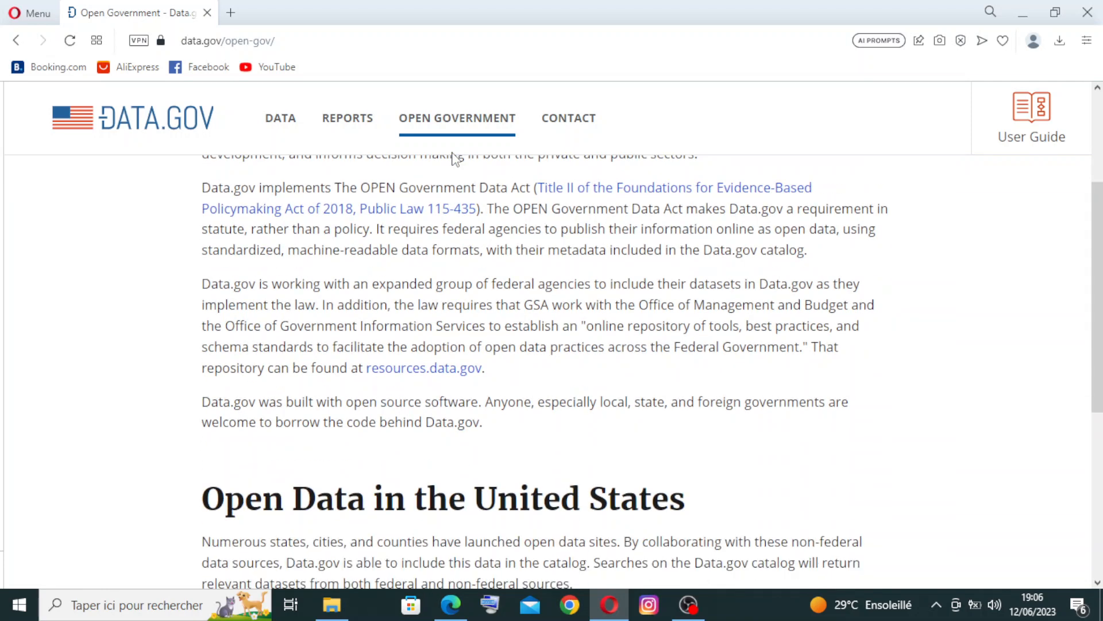
scroll(down, 3)
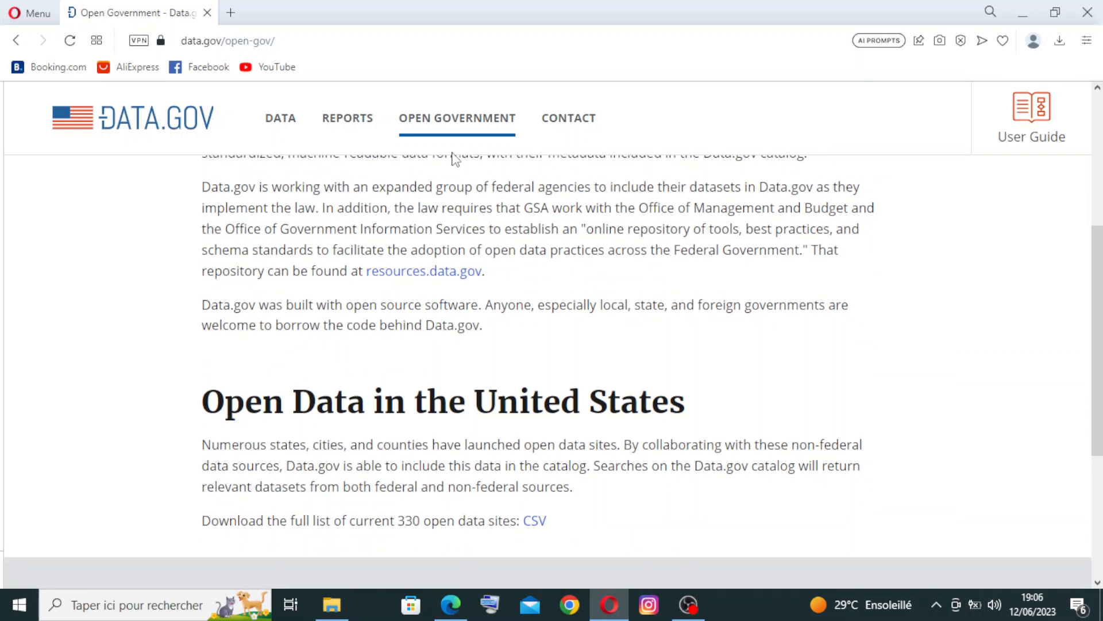
scroll(down, 3)
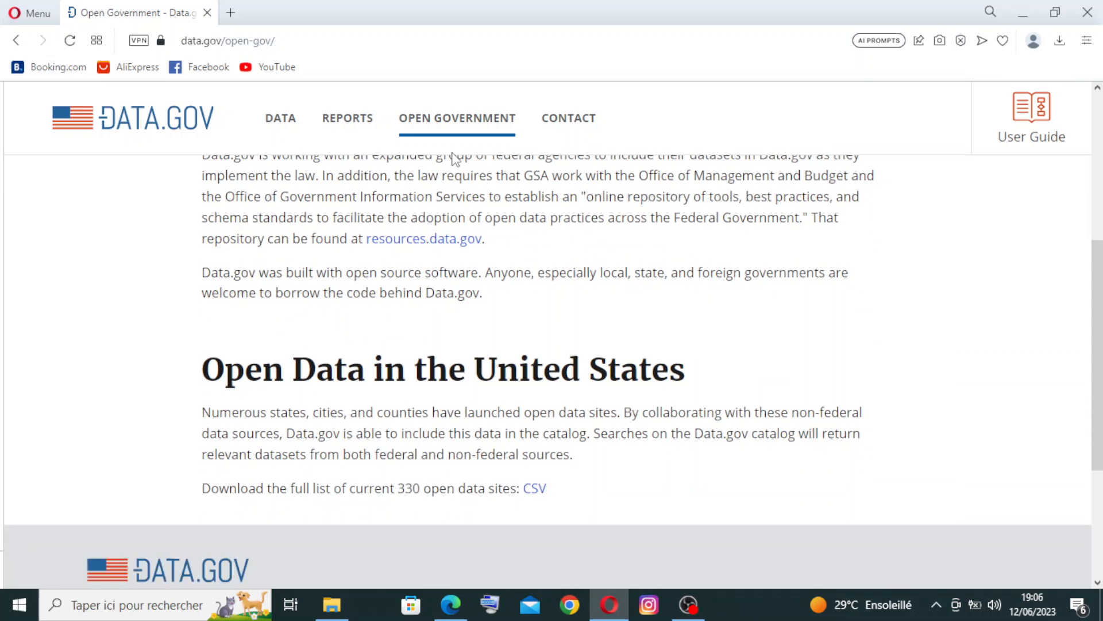
scroll(down, 3)
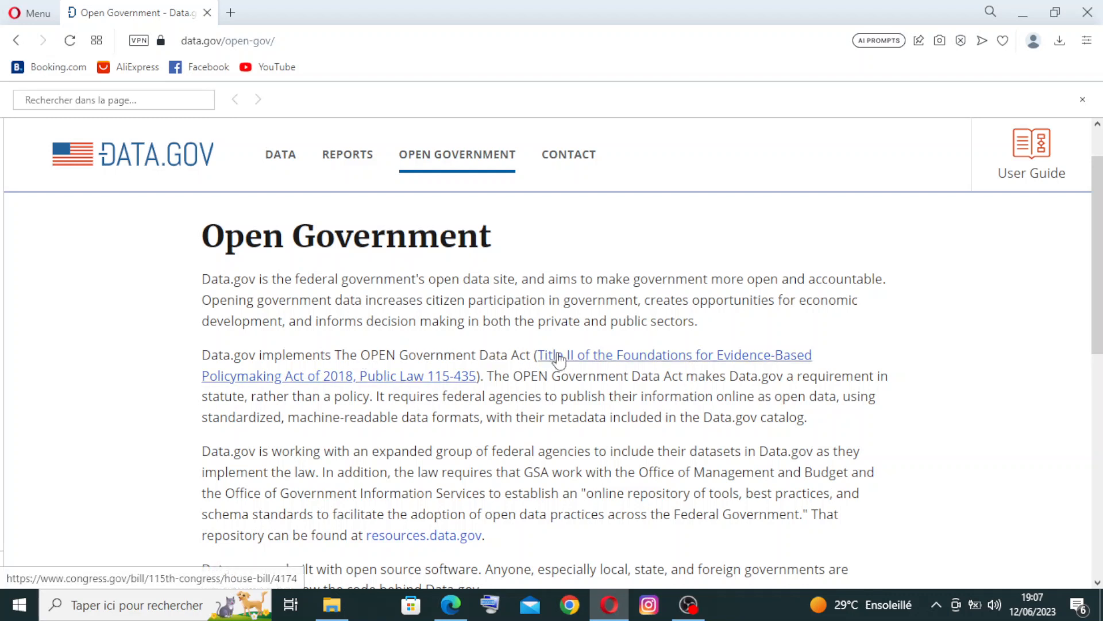
mouse_move(678, 359)
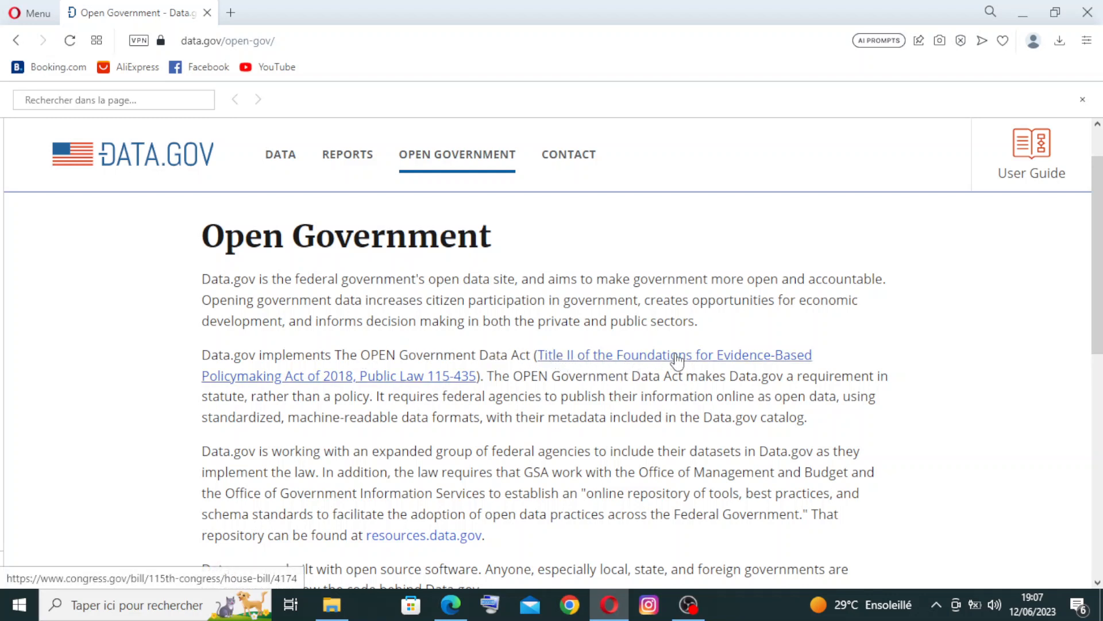
mouse_move(454, 346)
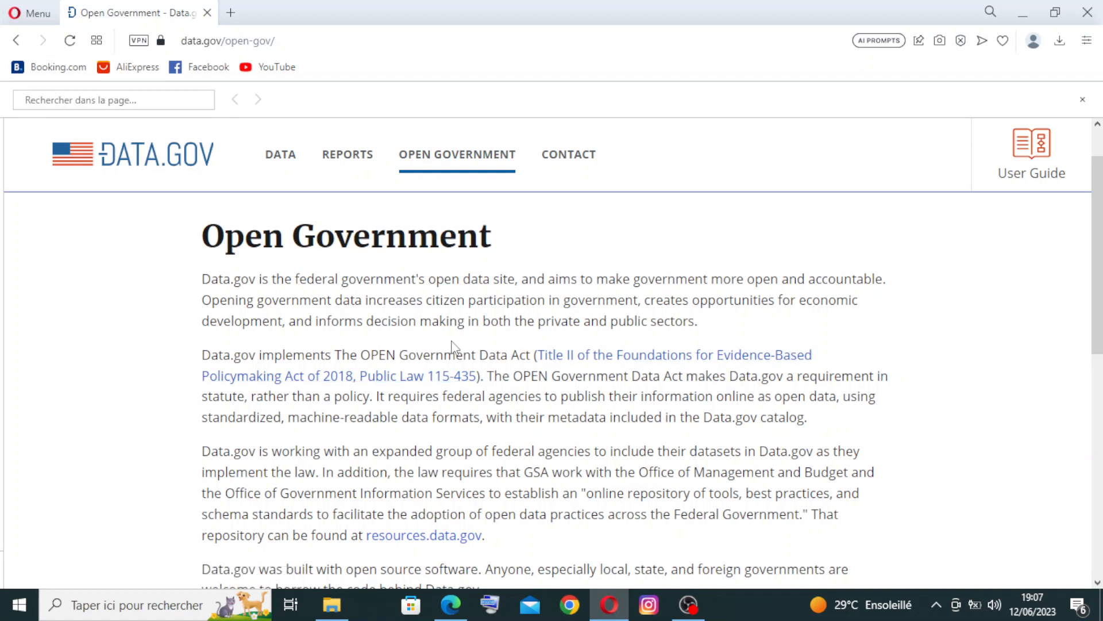
mouse_move(320, 390)
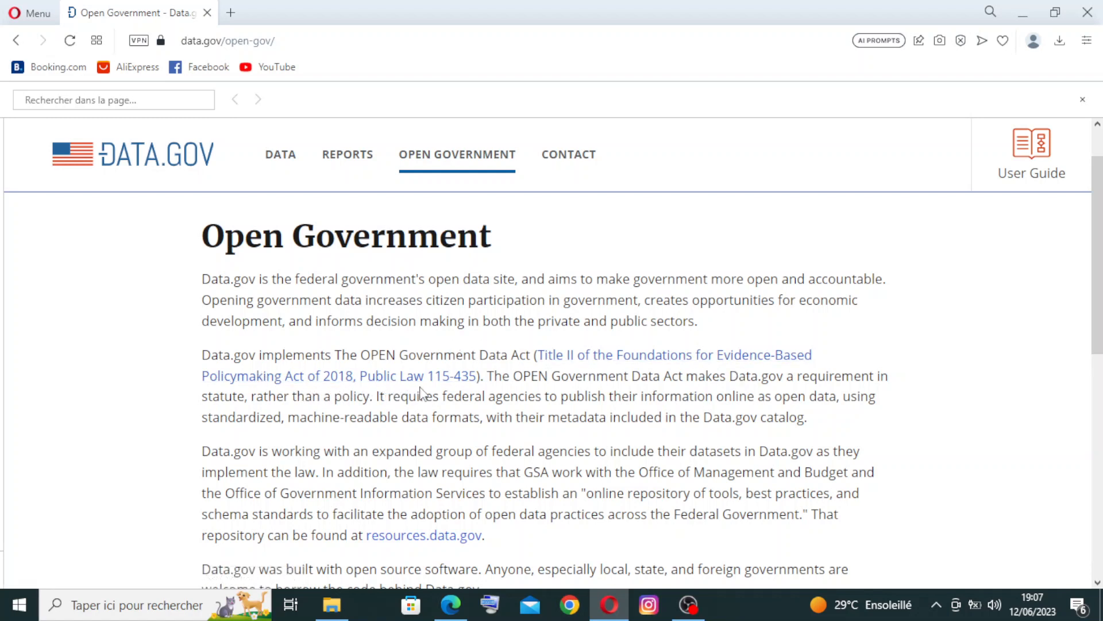
mouse_move(450, 381)
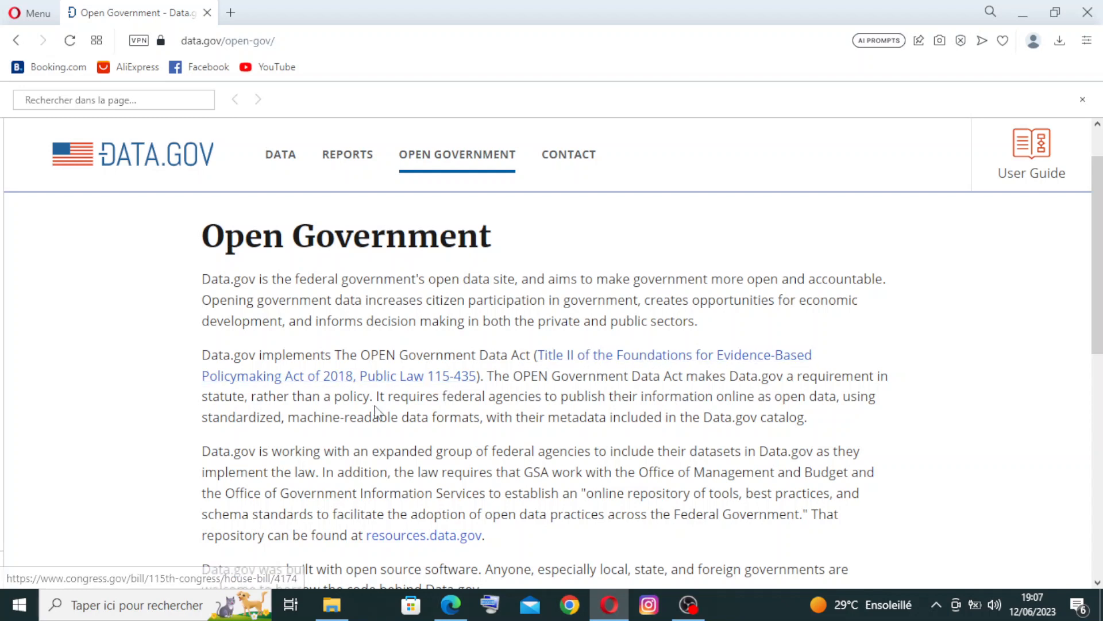
mouse_move(640, 363)
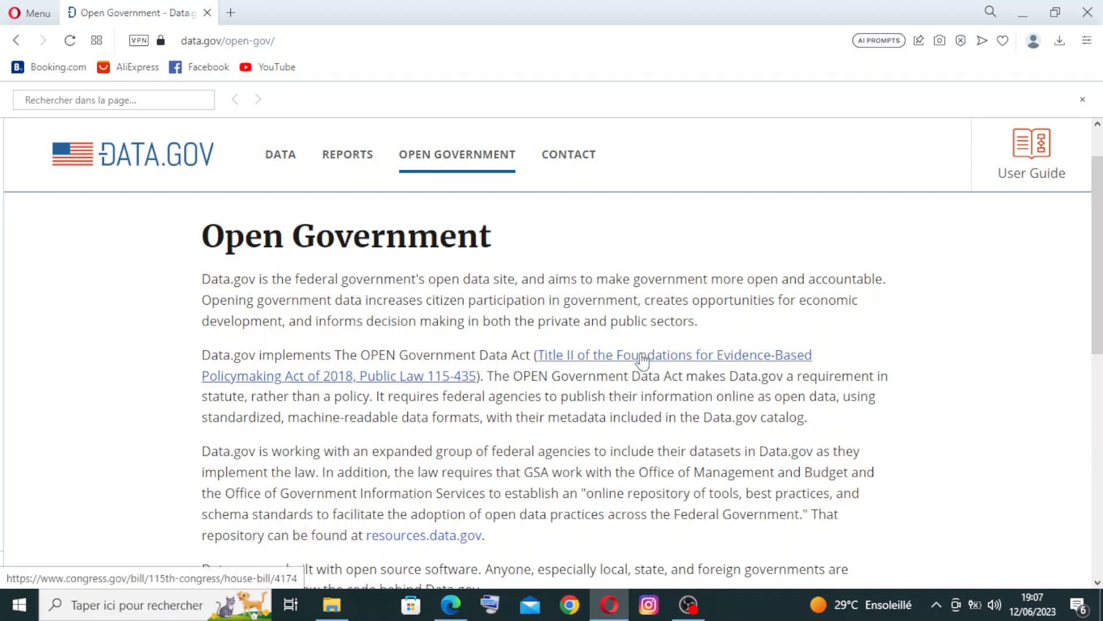
Step: Scroll back down the Open Government page to the open data sites CSV link
scroll(down, 3)
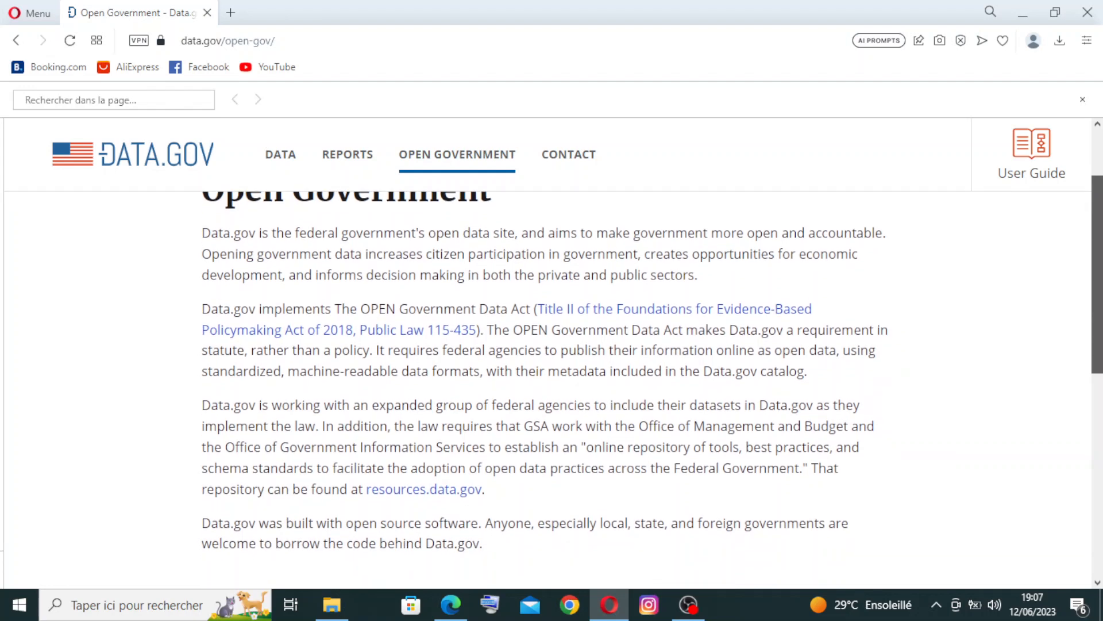
scroll(down, 3)
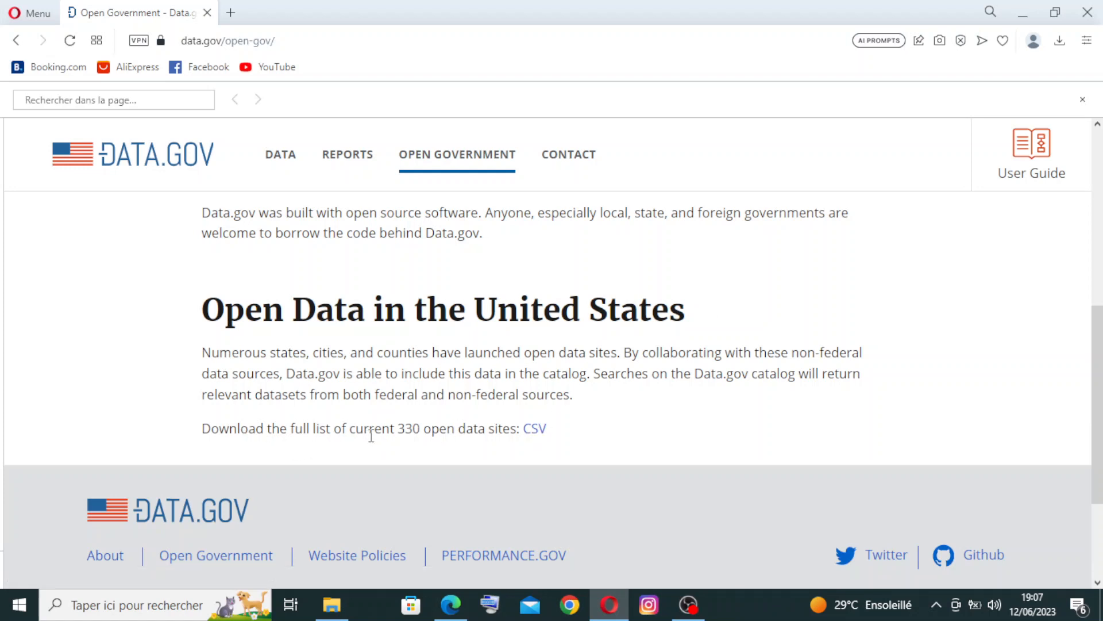
mouse_move(413, 446)
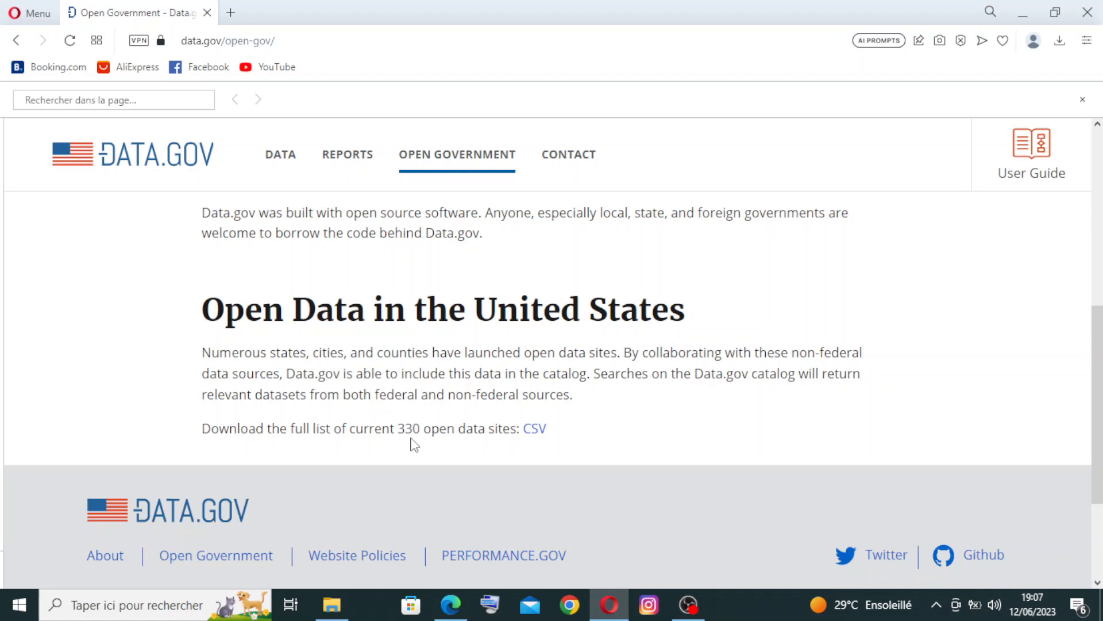
mouse_move(539, 442)
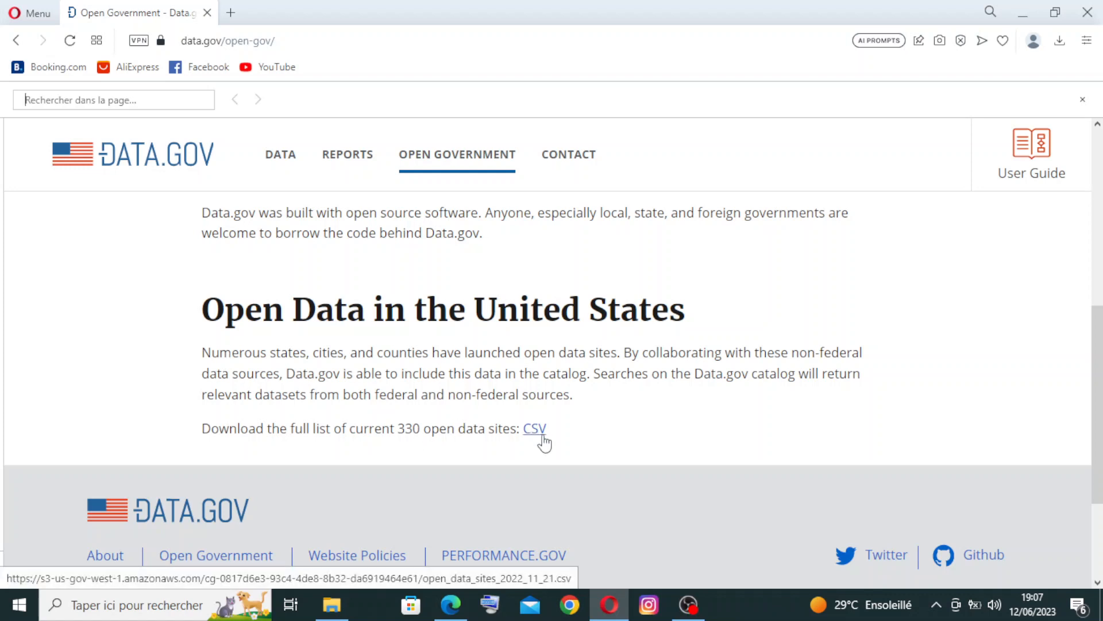
Step: Download the open data sites CSV and show it in the Downloads folder
click(535, 429)
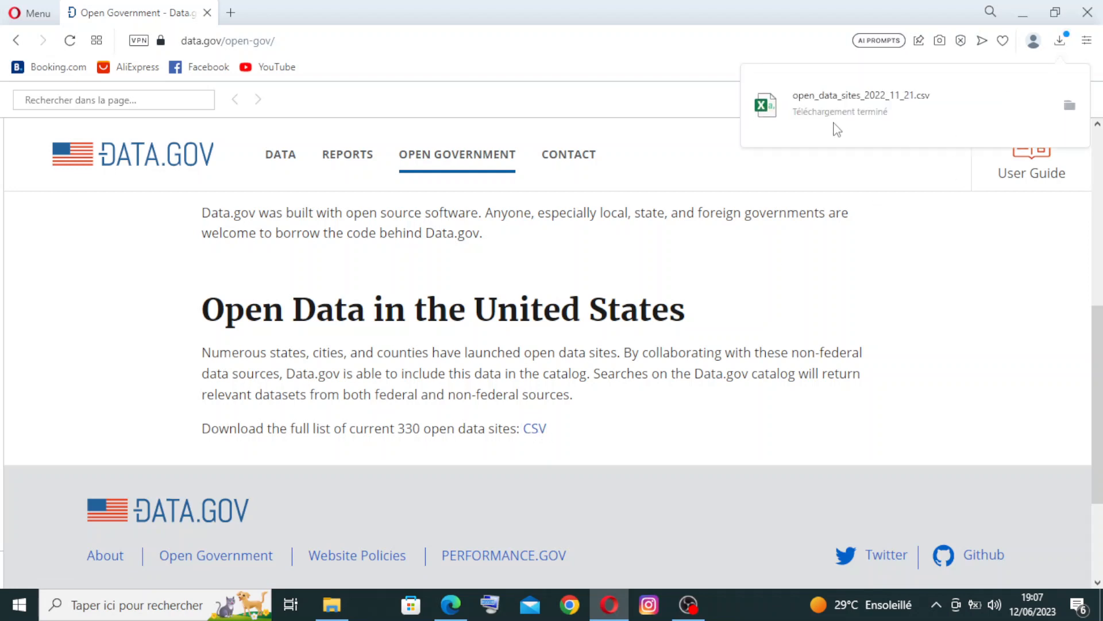
mouse_move(979, 105)
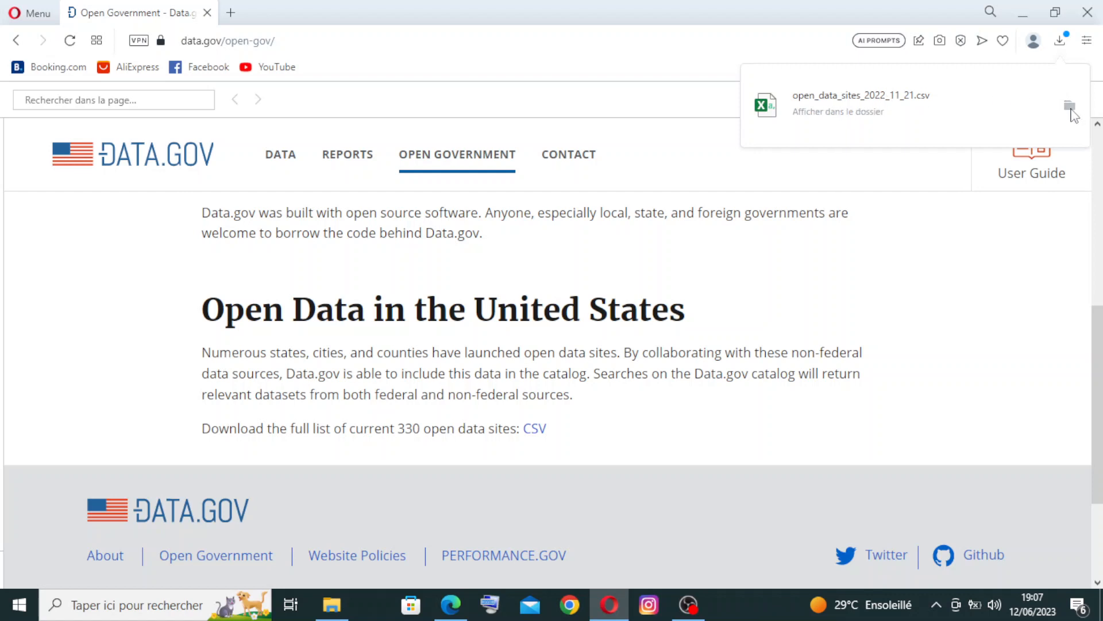
click(1071, 106)
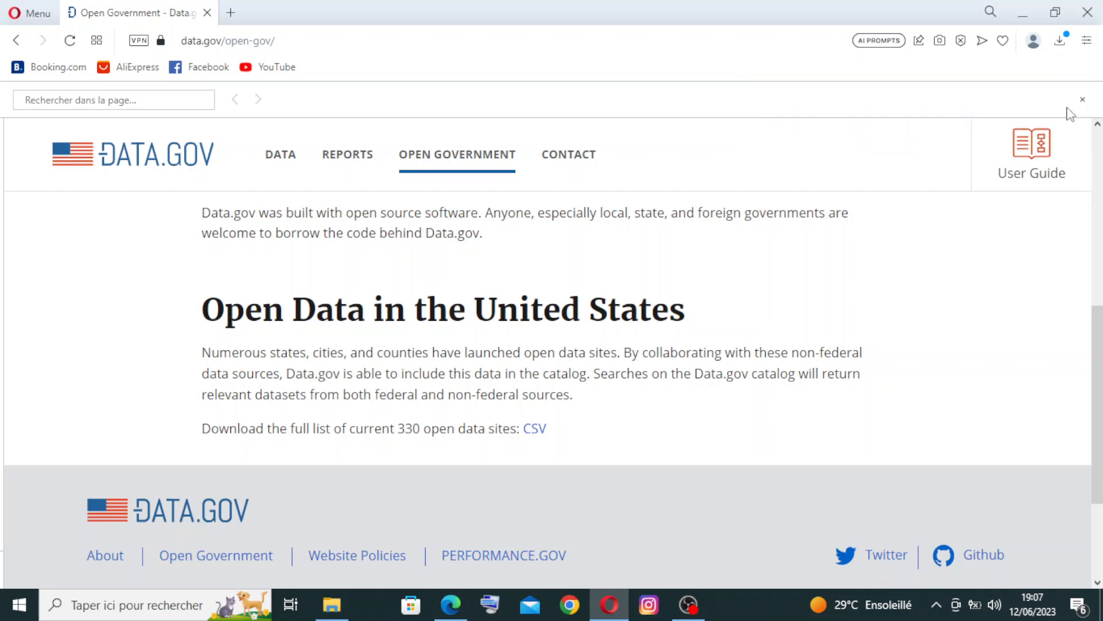
click(534, 428)
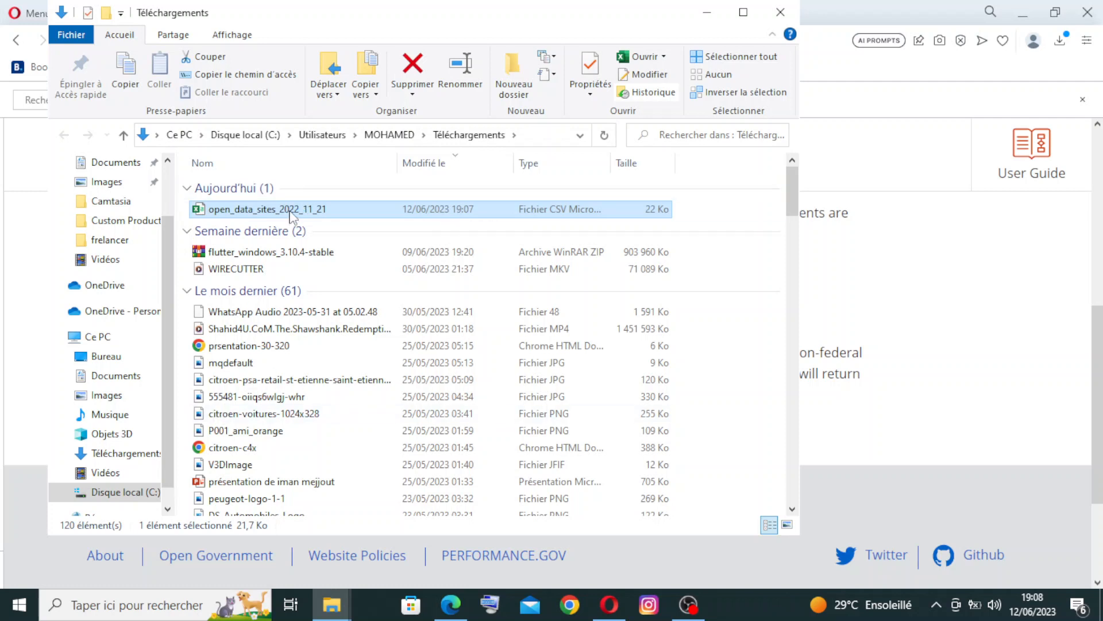
mouse_move(290, 214)
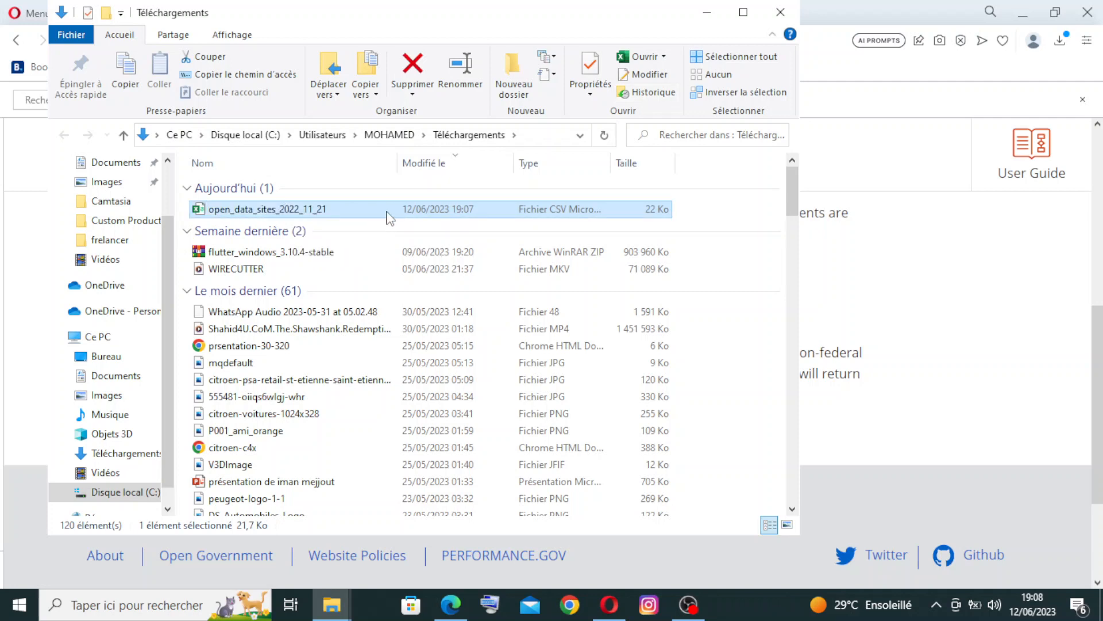
Step: Open open_data_sites_2022_11_21 from Téléchargements in Excel
double_click(268, 209)
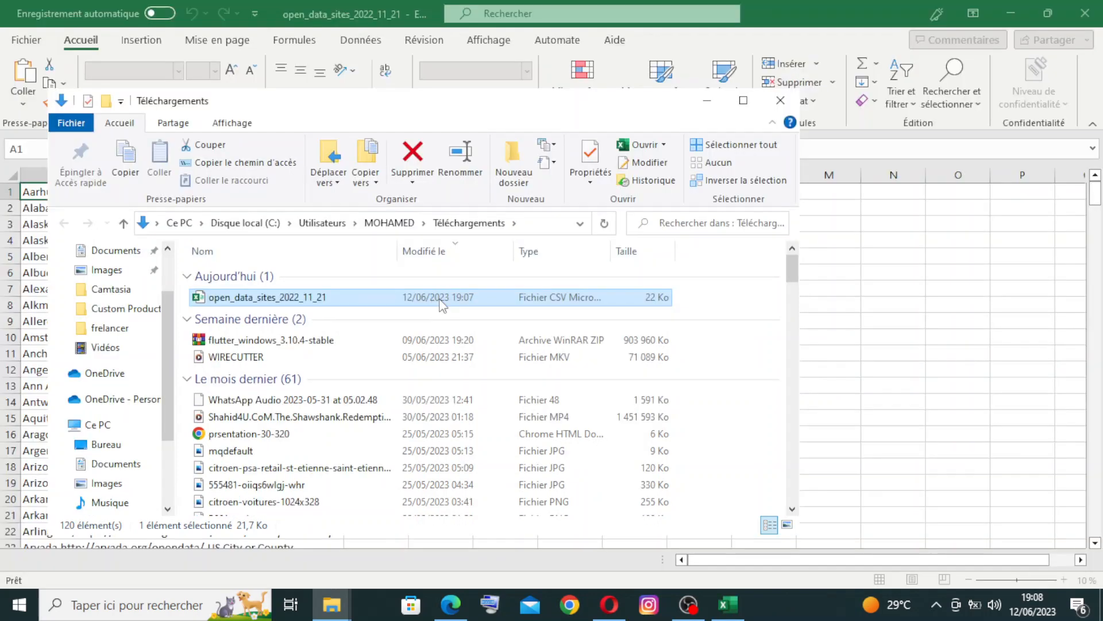
double_click(268, 297)
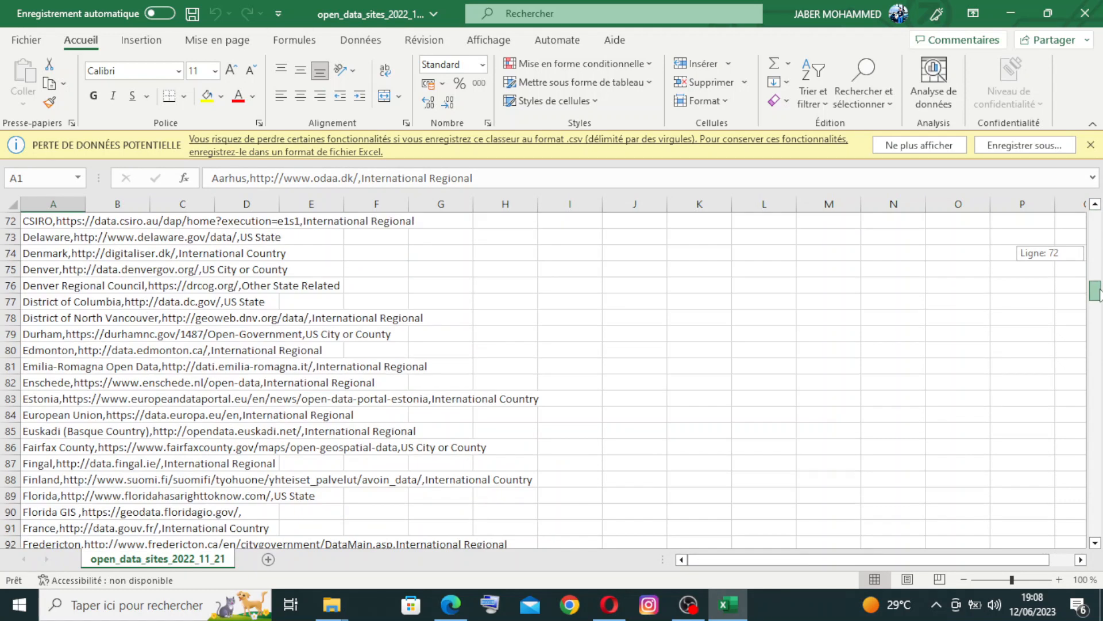
scroll(down, 3)
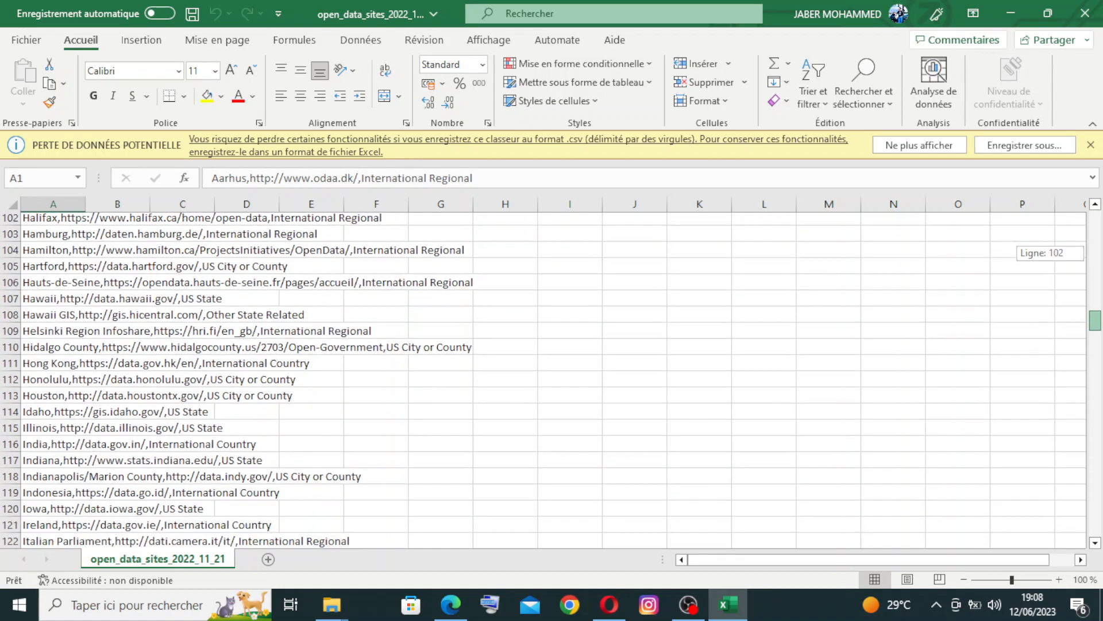
scroll(down, 3)
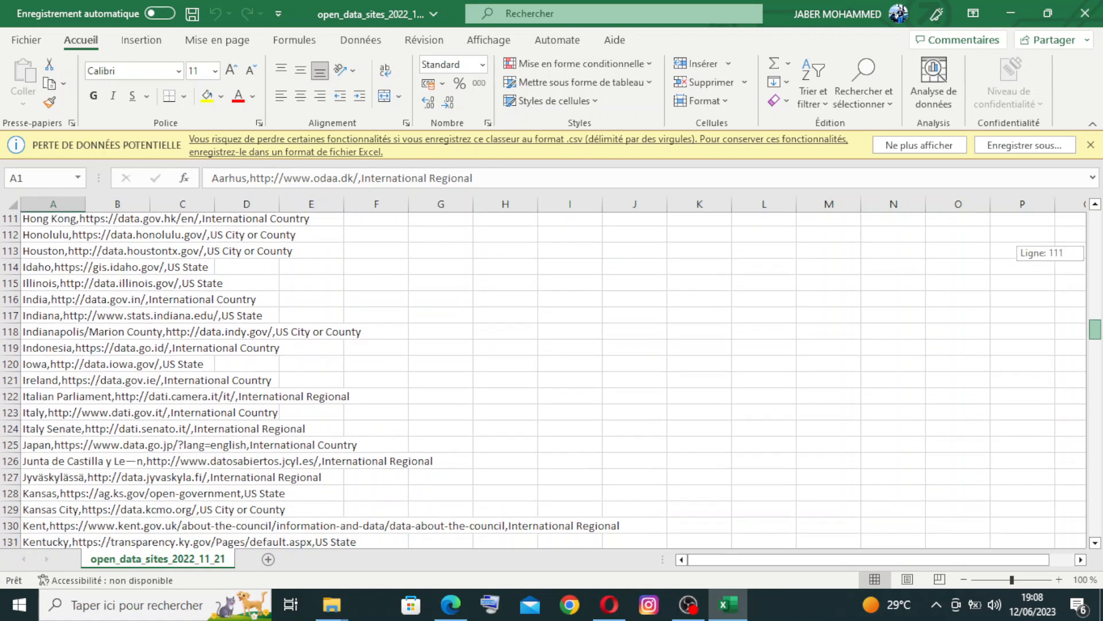
scroll(down, 3)
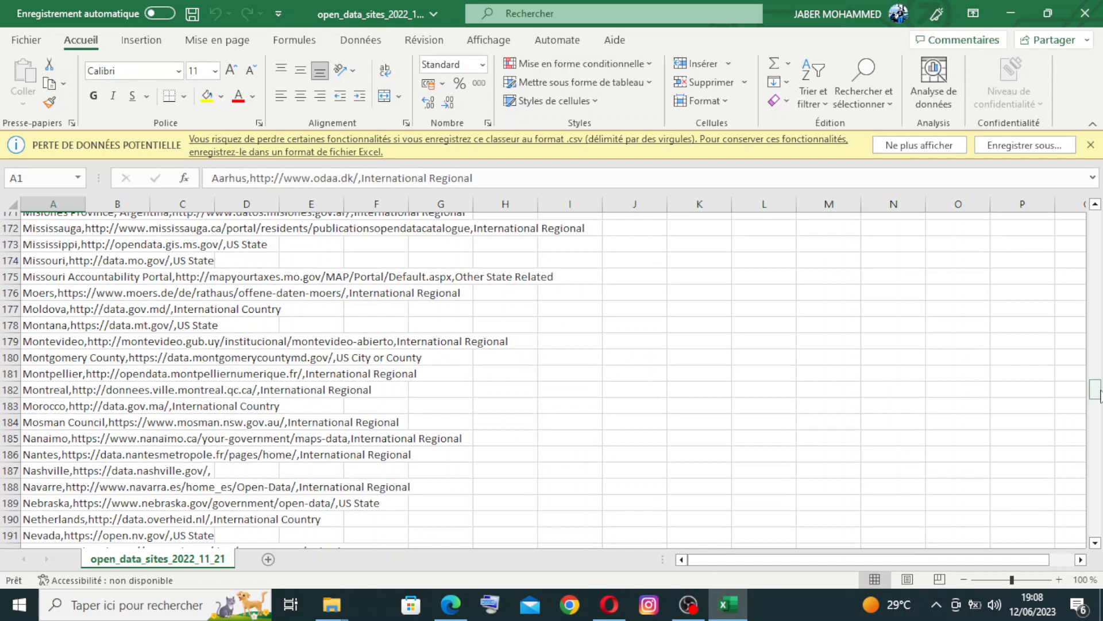
scroll(down, 3)
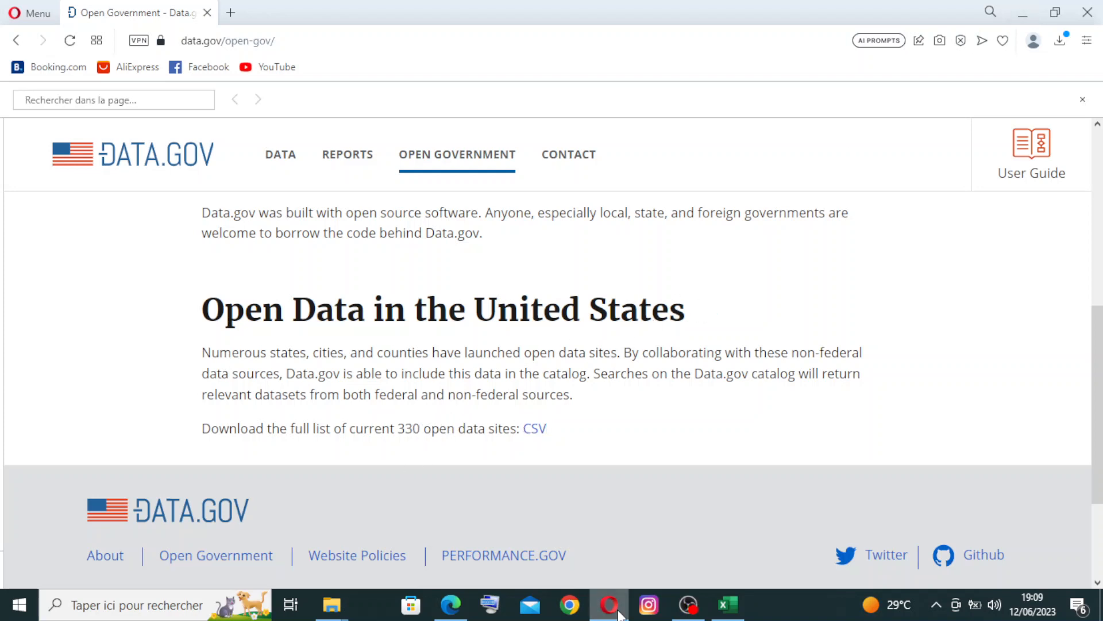
mouse_move(603, 463)
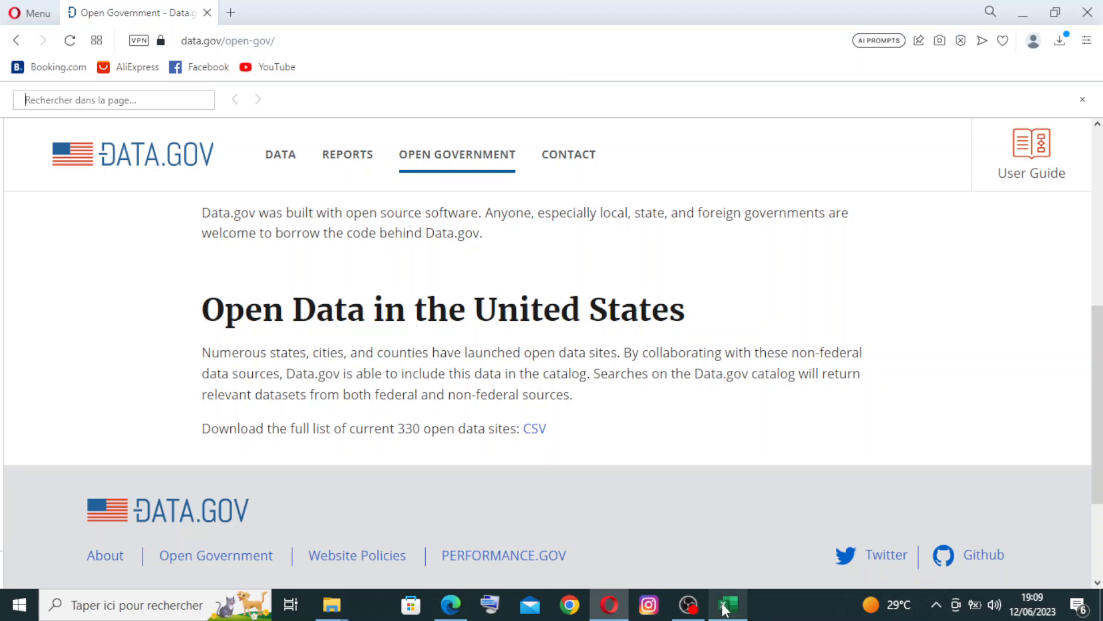
click(726, 604)
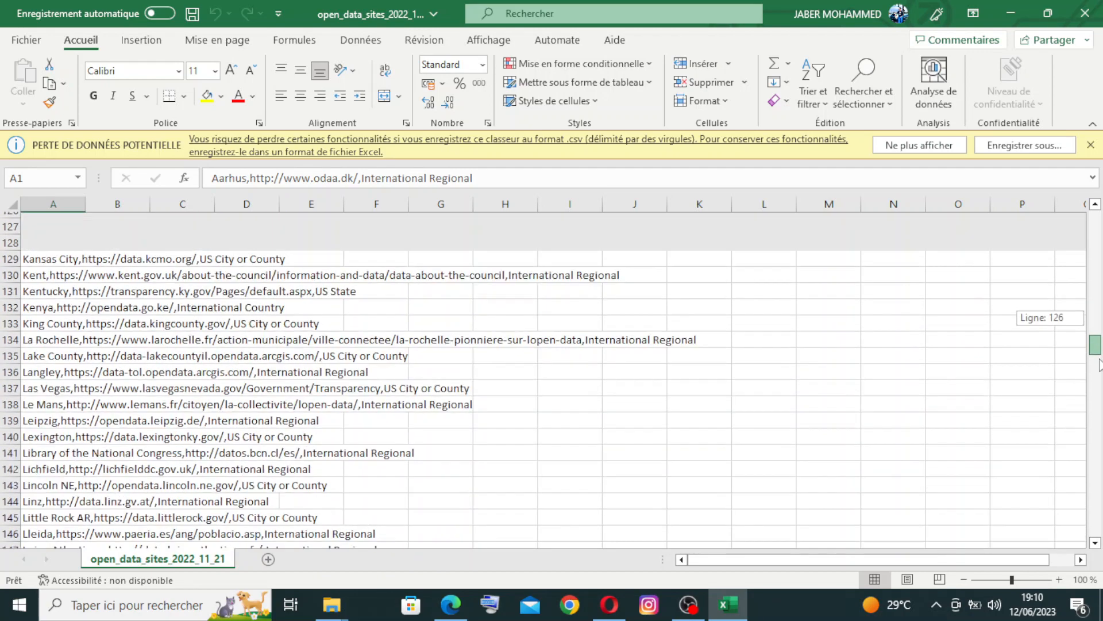
scroll(down, 3)
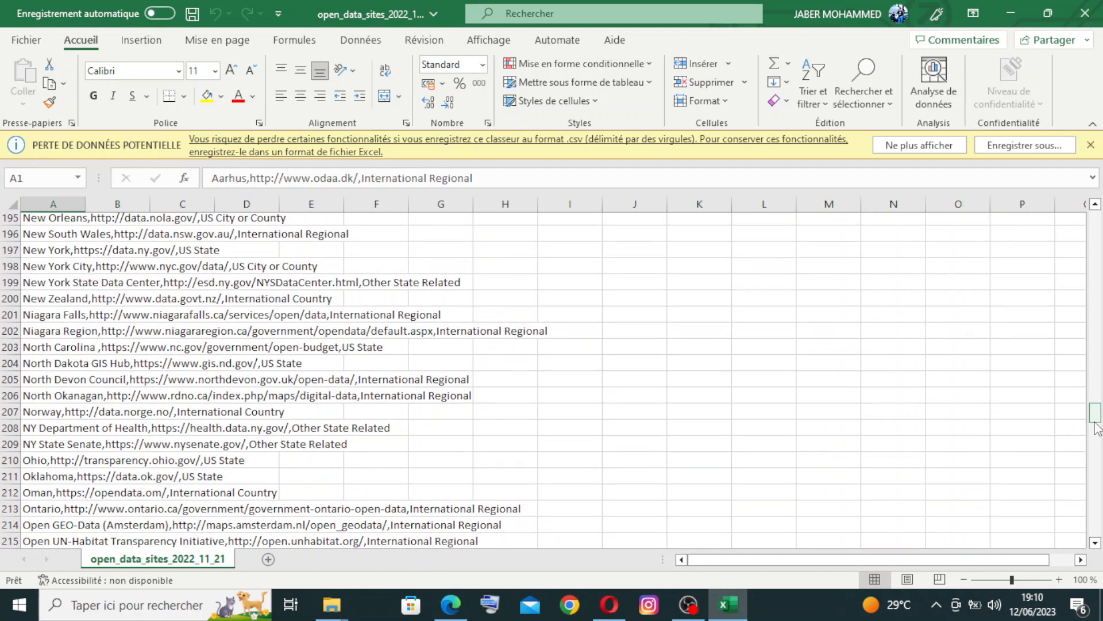